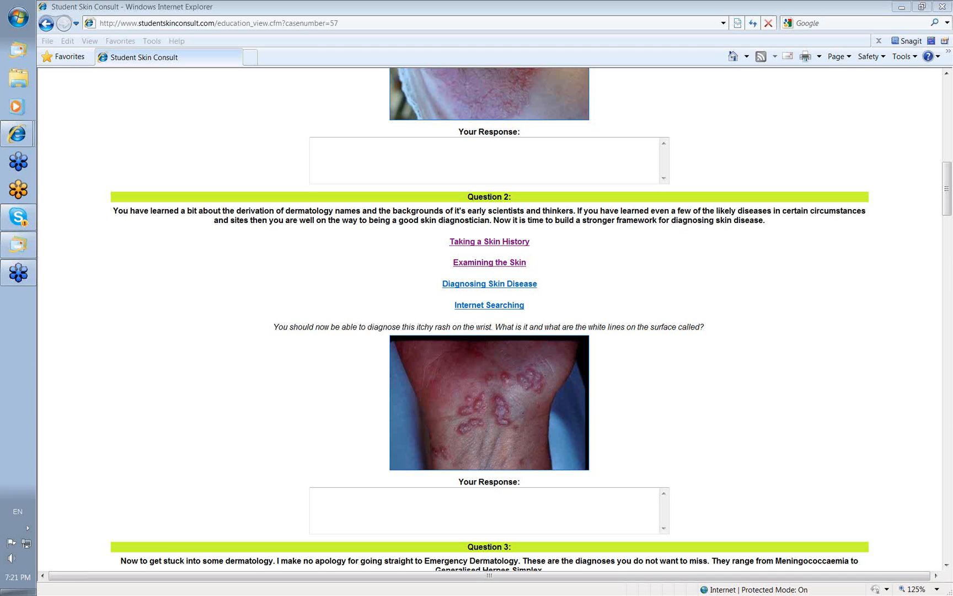
pyautogui.moveTo(818, 175)
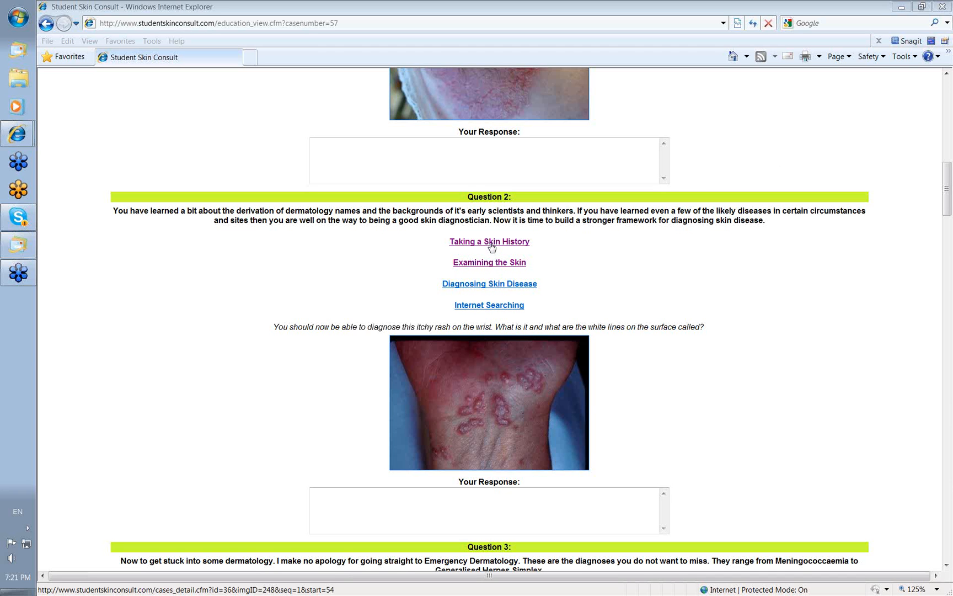
# Open the Taking a Skin History teaching case and request the answer to question 1
pyautogui.click(489, 403)
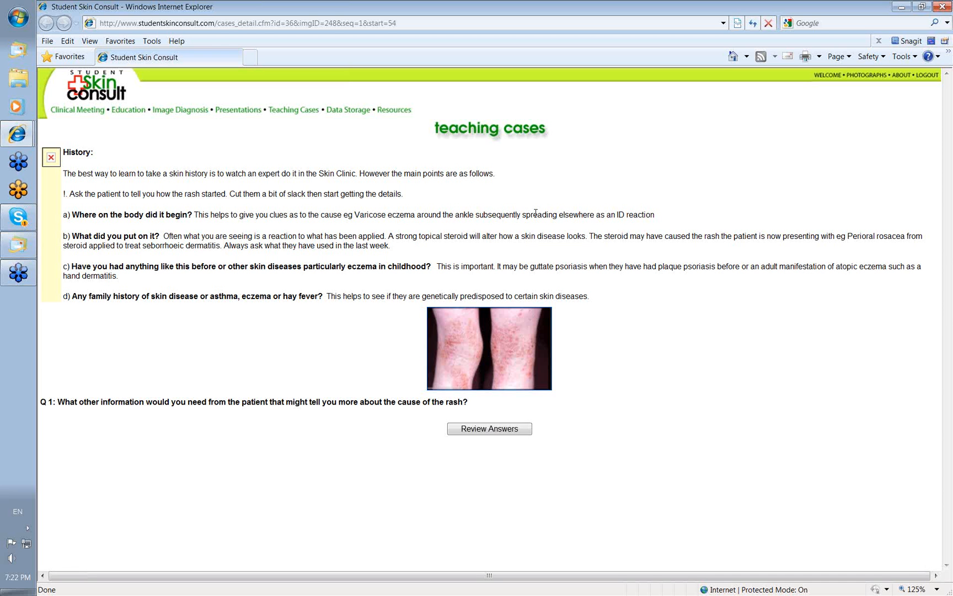
pyautogui.moveTo(588, 290)
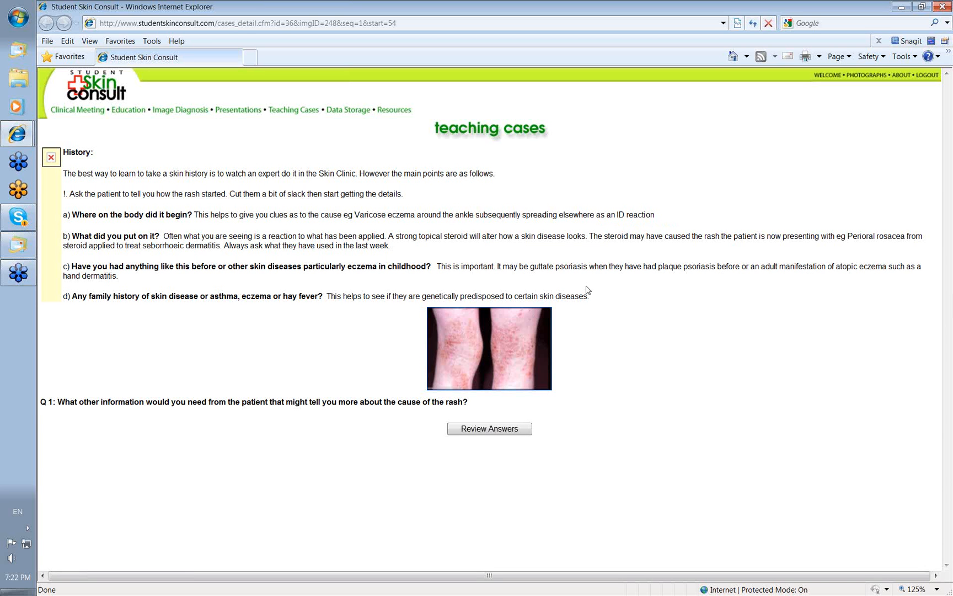
pyautogui.moveTo(598, 248)
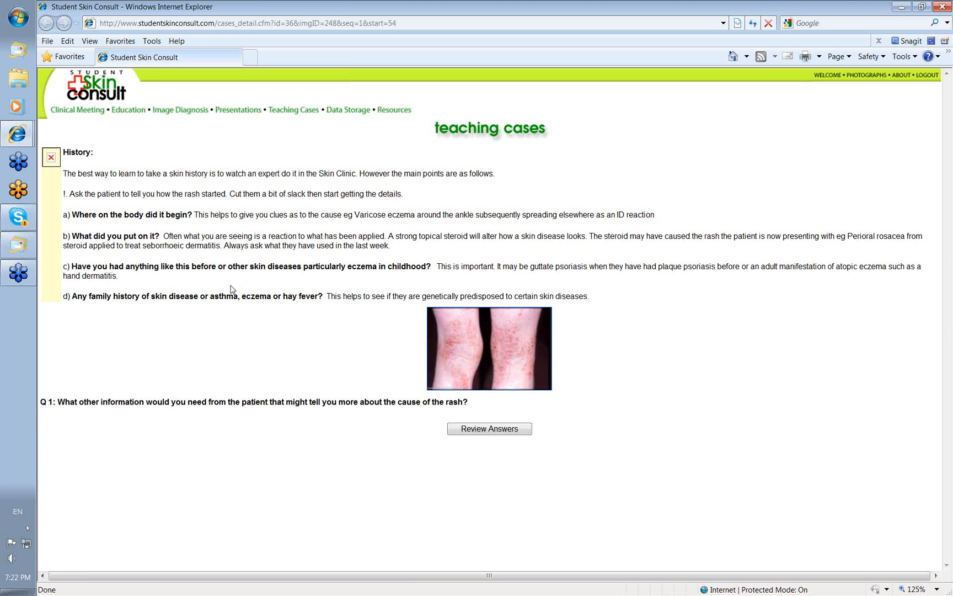
pyautogui.moveTo(652, 286)
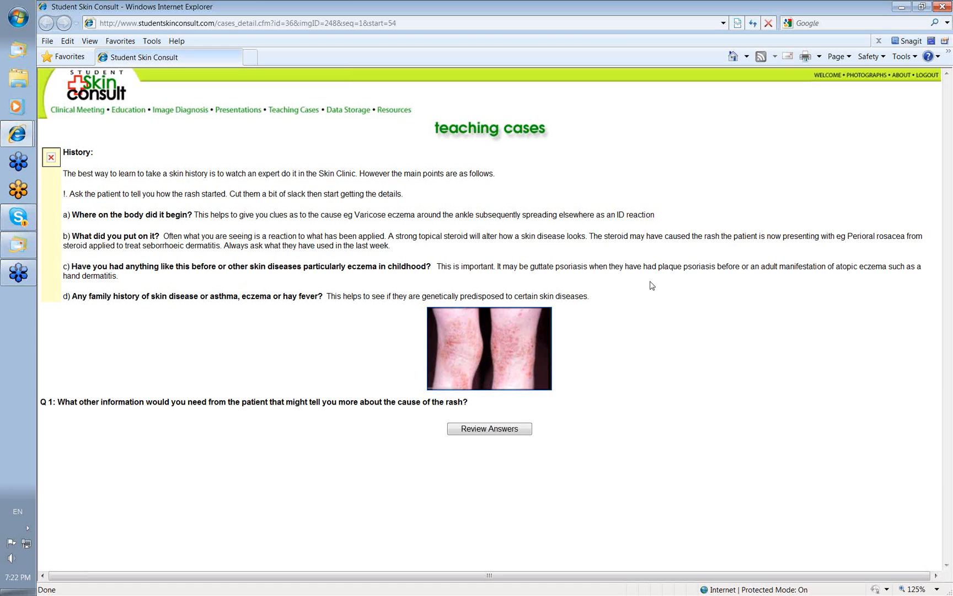
pyautogui.moveTo(565, 277)
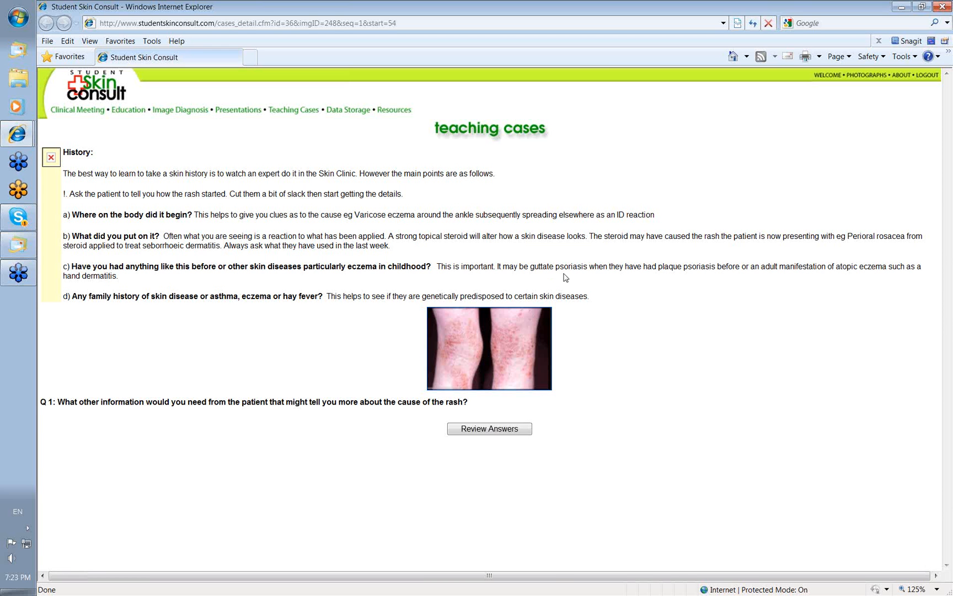
pyautogui.moveTo(719, 279)
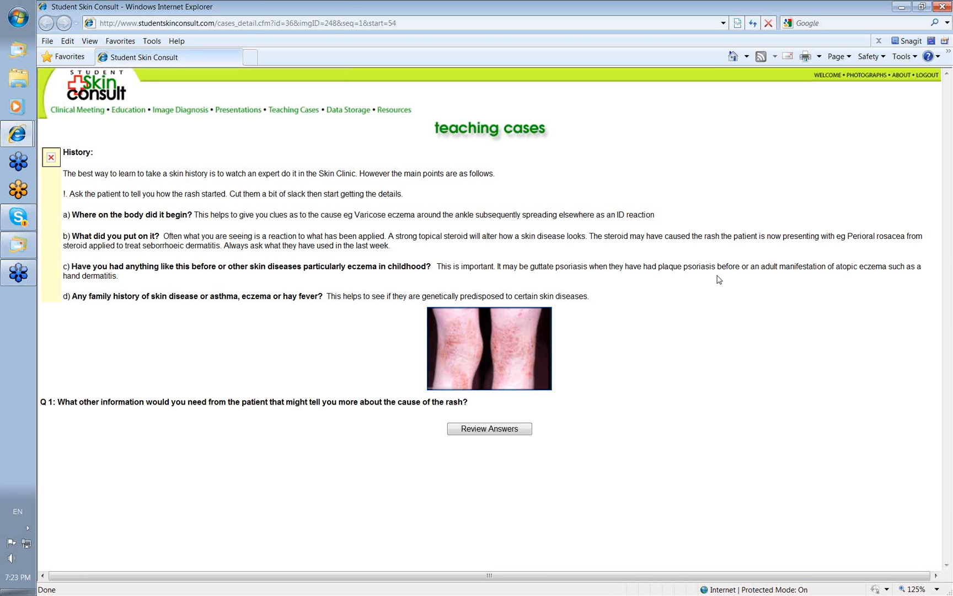
pyautogui.moveTo(304, 311)
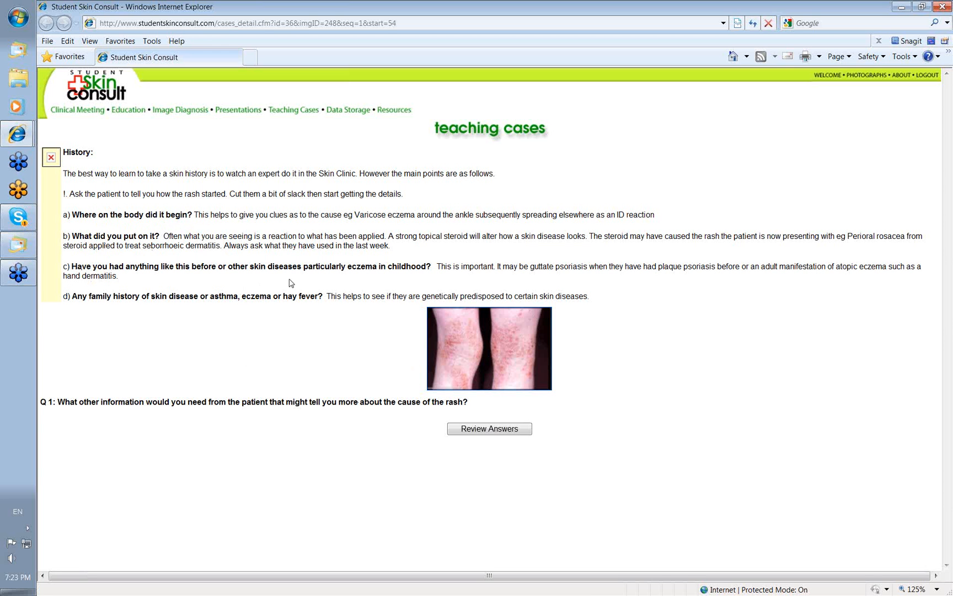
pyautogui.moveTo(346, 288)
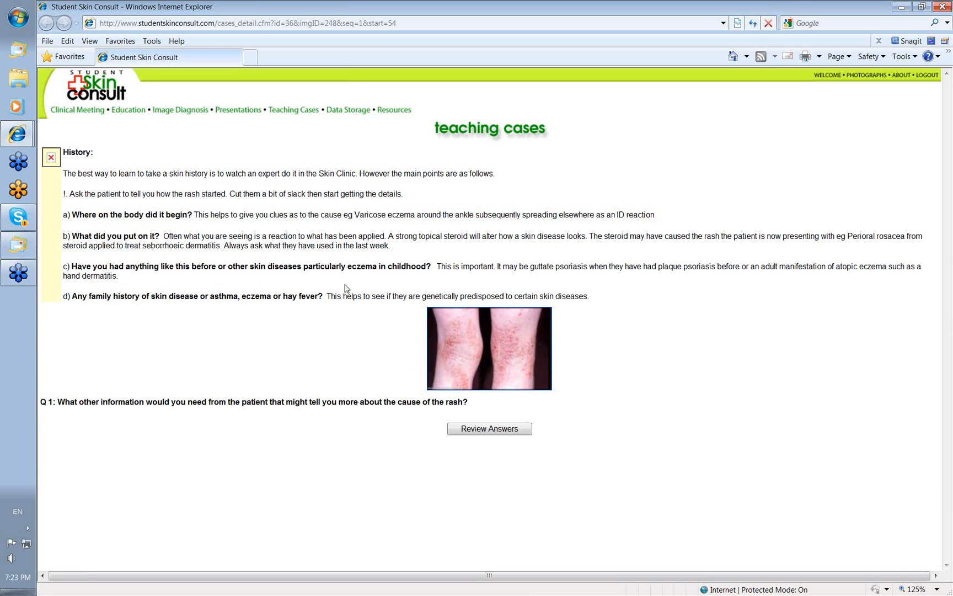
pyautogui.moveTo(136, 310)
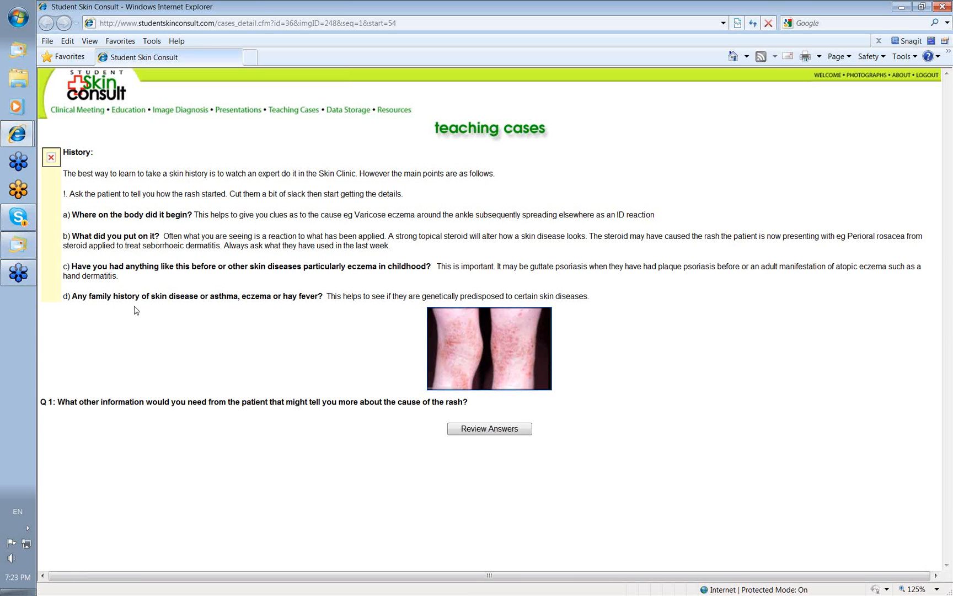
pyautogui.moveTo(296, 304)
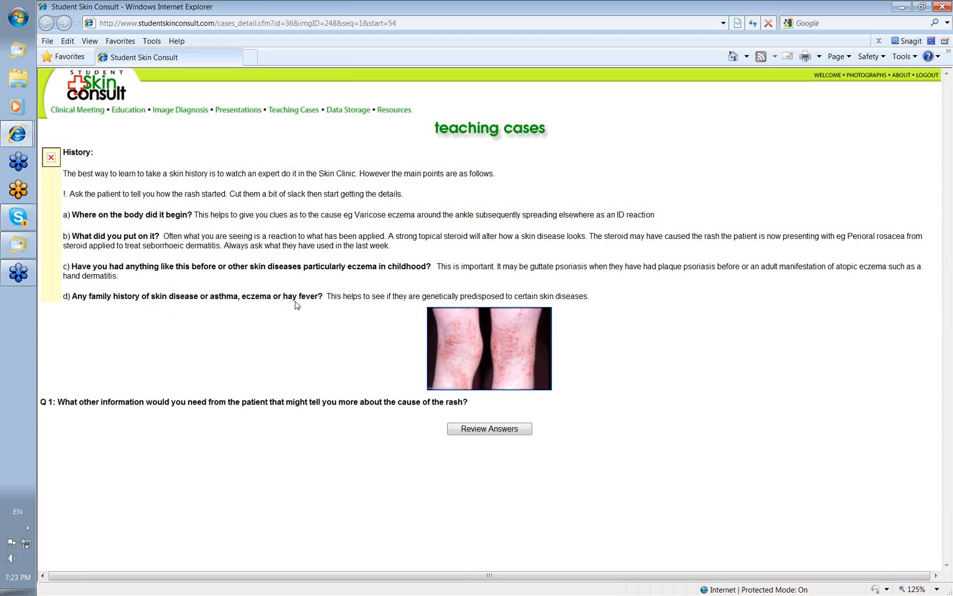
pyautogui.moveTo(245, 383)
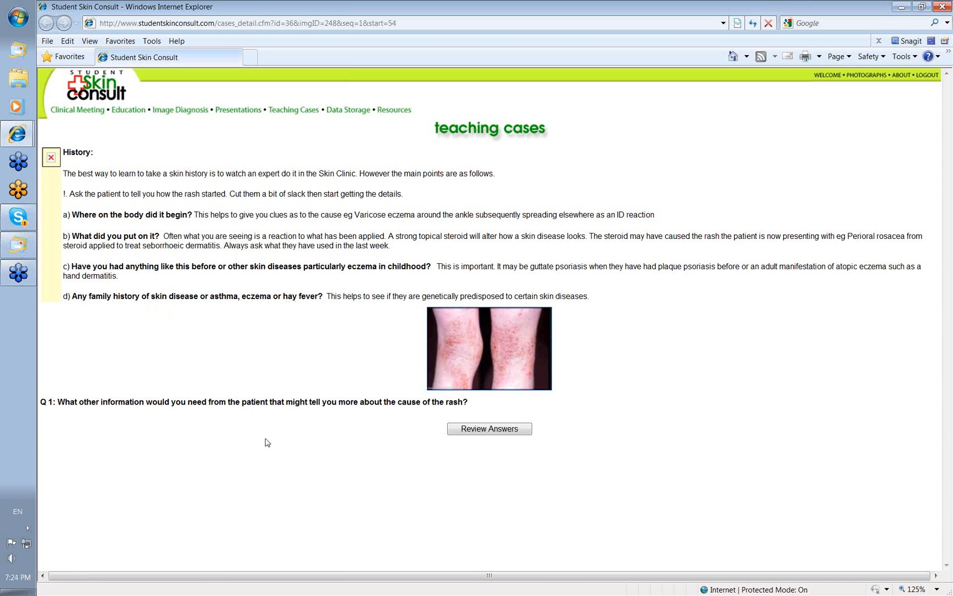
pyautogui.moveTo(492, 443)
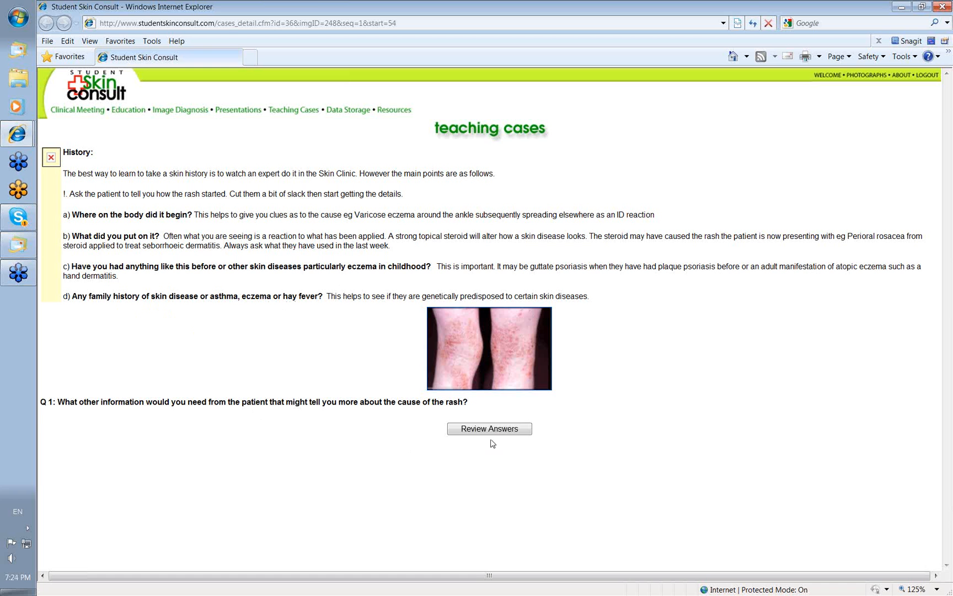
pyautogui.click(489, 428)
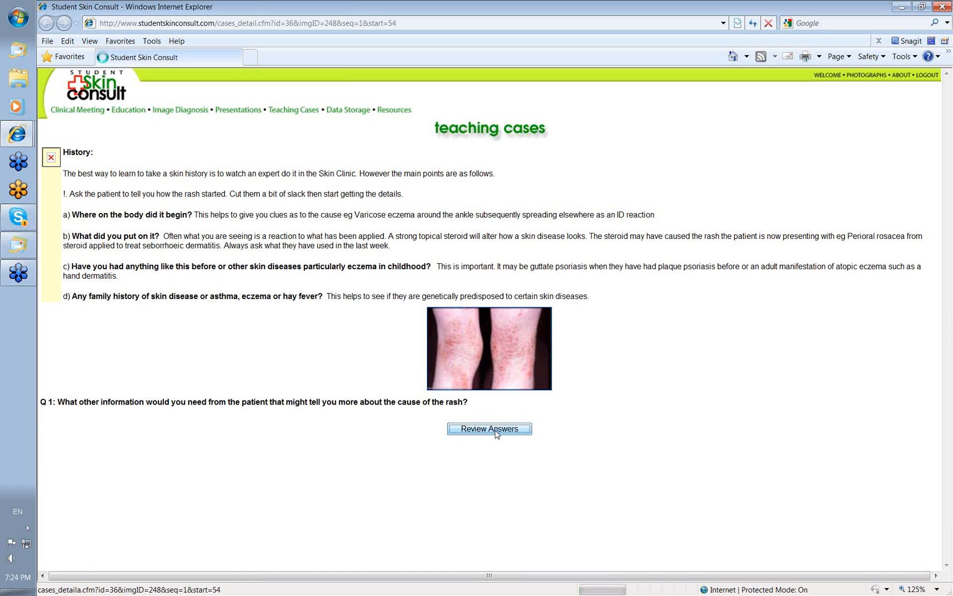
# Reveal question 1's answer (drugs, occupation and hobbies) and move on to the next questions
pyautogui.click(489, 428)
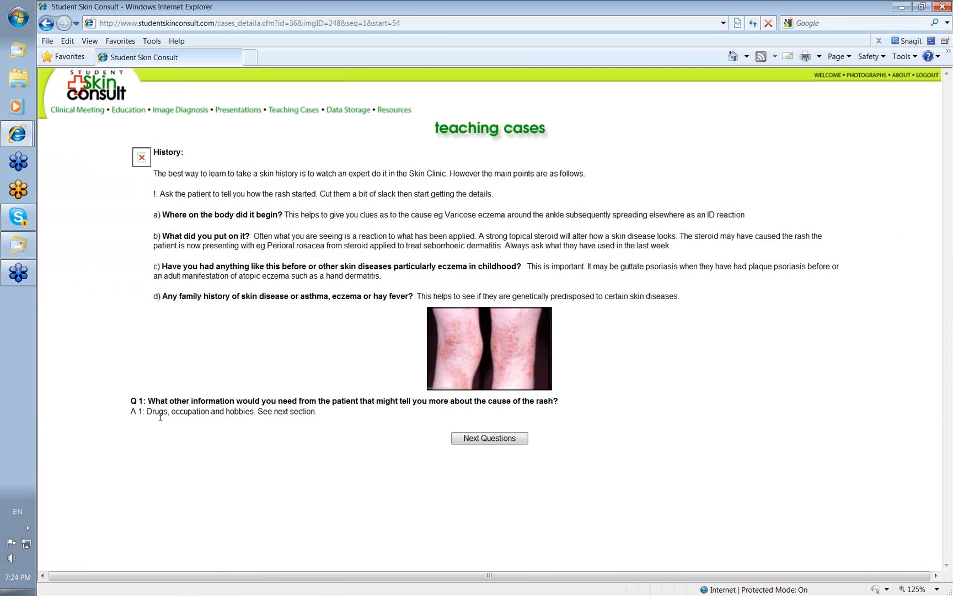
pyautogui.moveTo(182, 445)
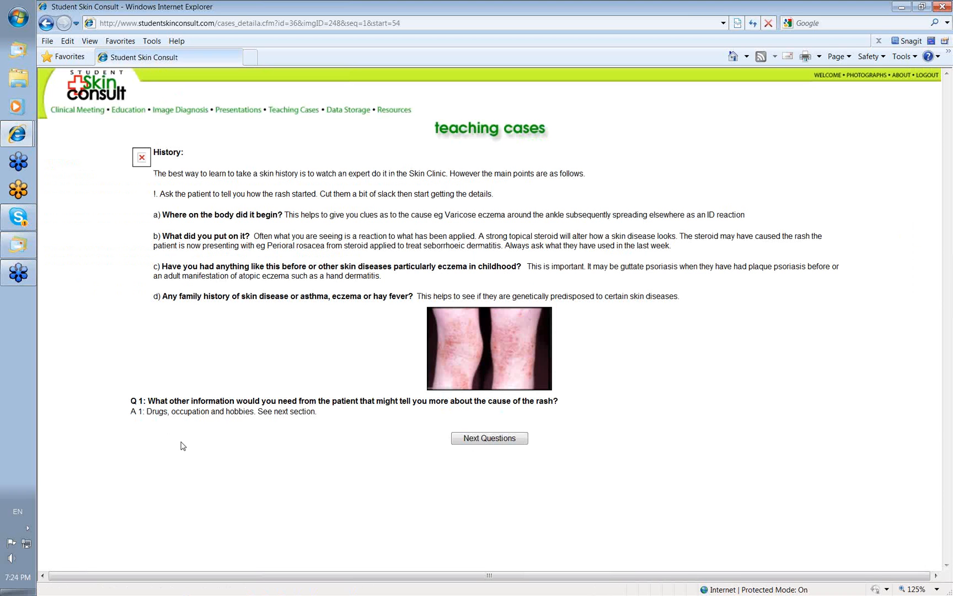
pyautogui.moveTo(213, 426)
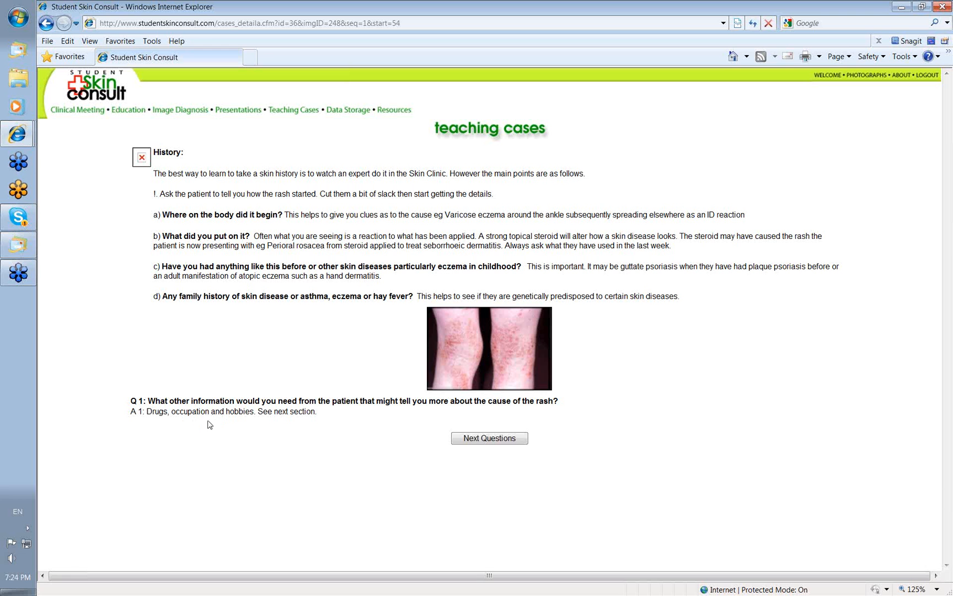
pyautogui.moveTo(228, 425)
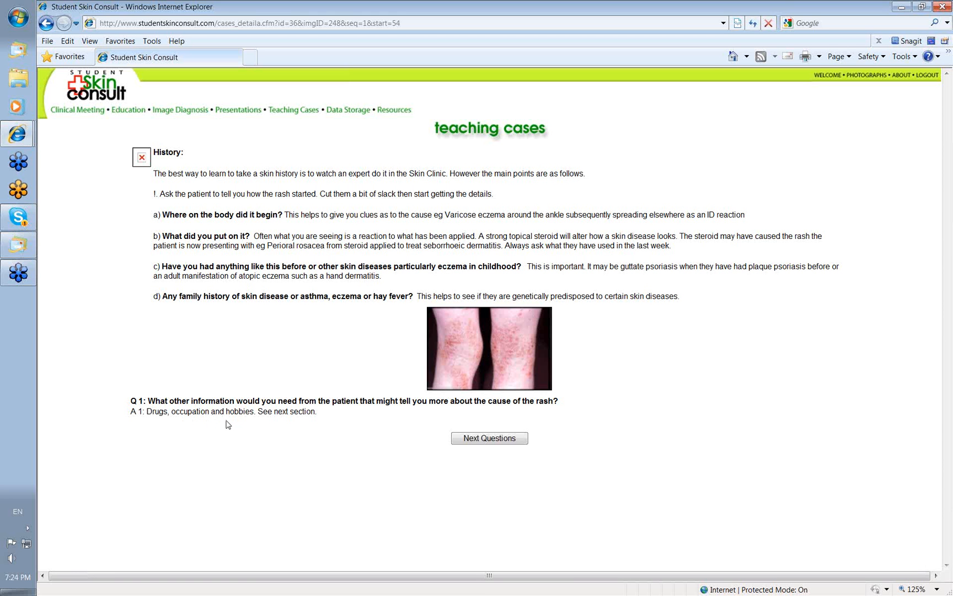
pyautogui.click(489, 439)
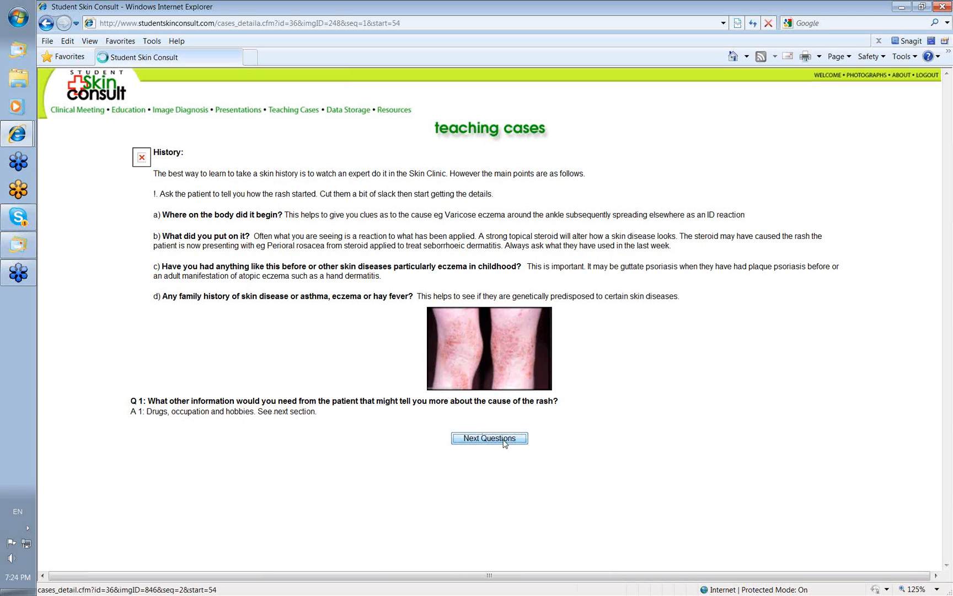
# Advance to the arm rash questions and request the answers to questions 1 and 2
pyautogui.click(489, 438)
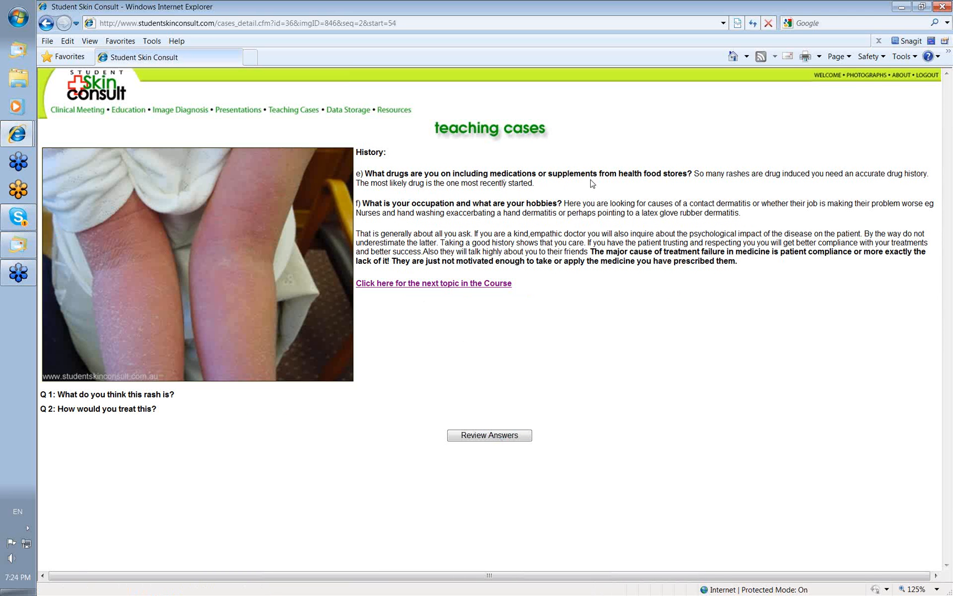
pyautogui.moveTo(541, 188)
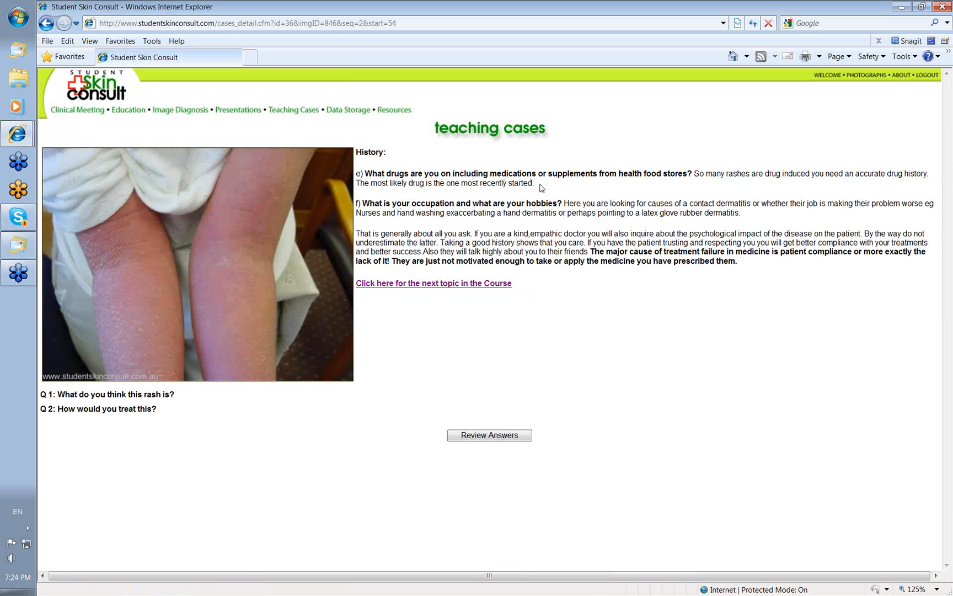
pyautogui.moveTo(656, 186)
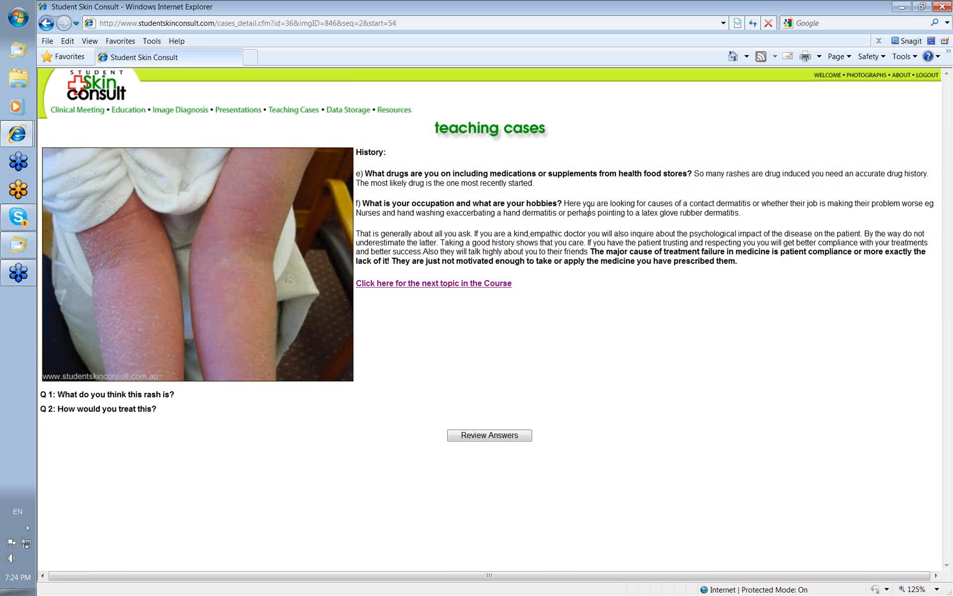
pyautogui.moveTo(565, 201)
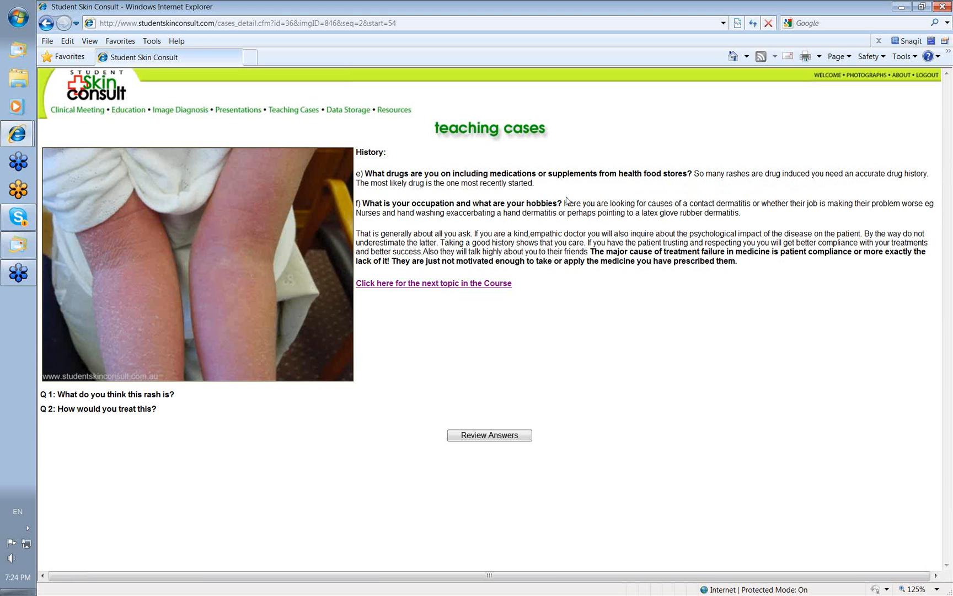
pyautogui.moveTo(568, 201)
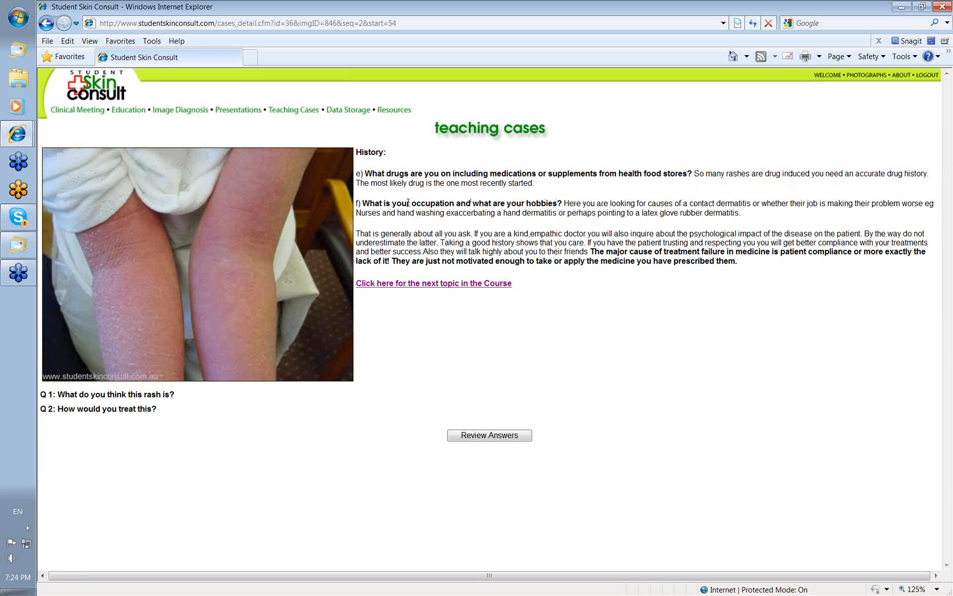
pyautogui.moveTo(463, 193)
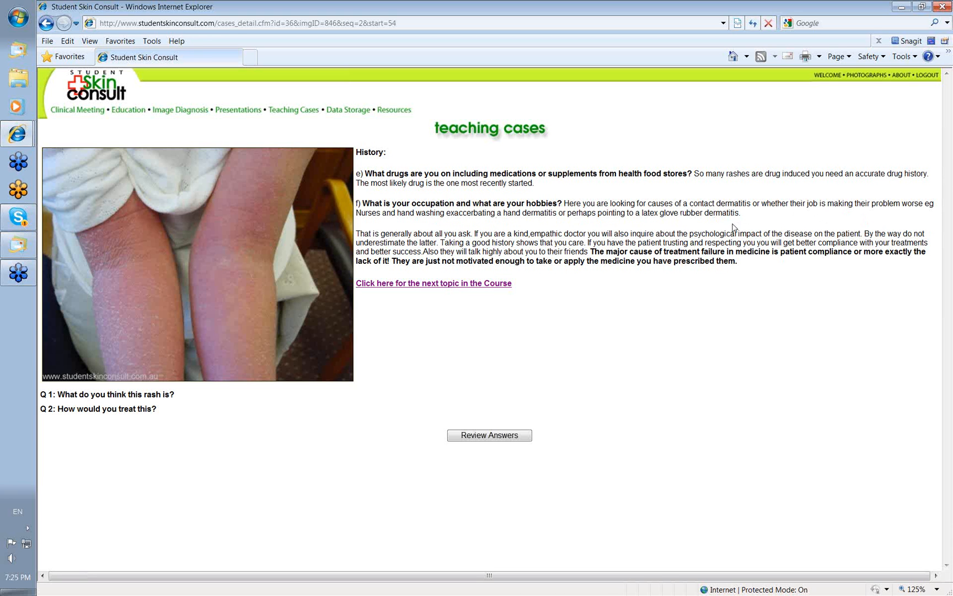
pyautogui.moveTo(842, 218)
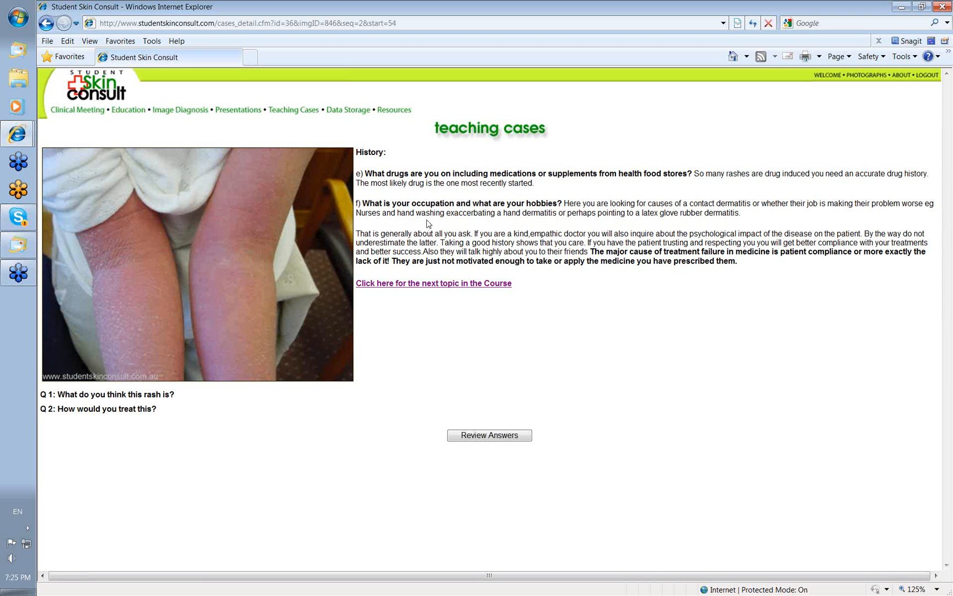
pyautogui.moveTo(469, 219)
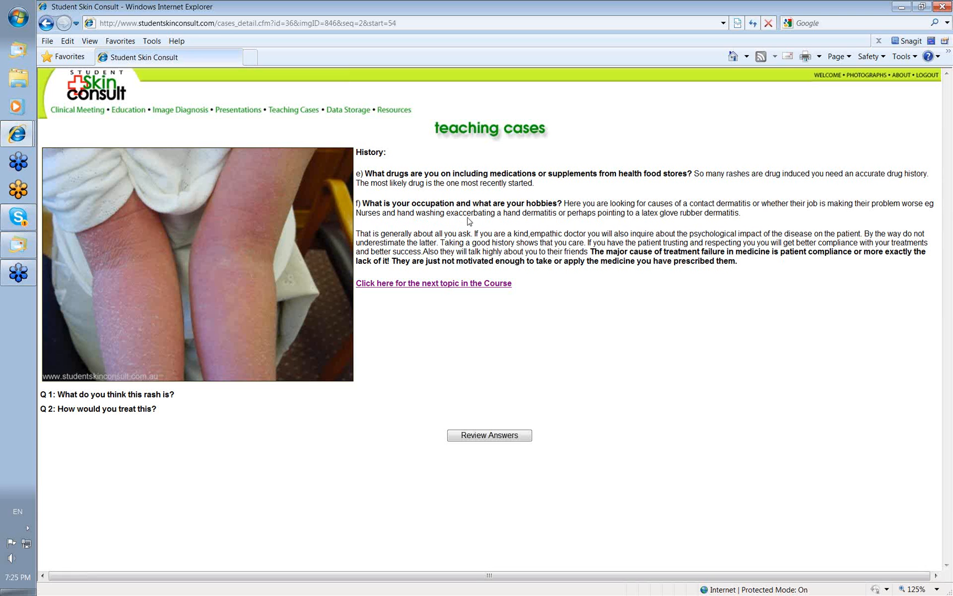
pyautogui.moveTo(537, 227)
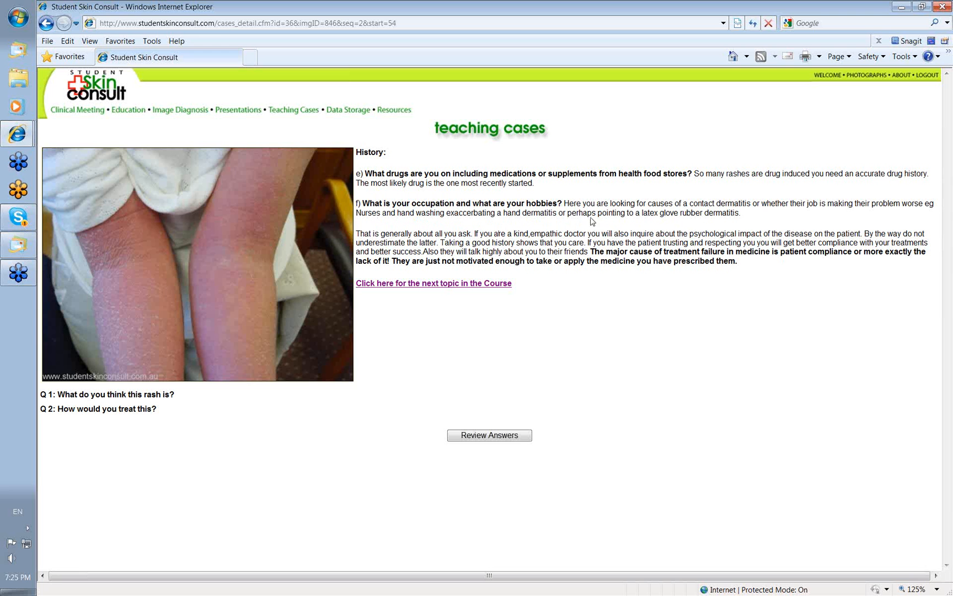
pyautogui.moveTo(689, 222)
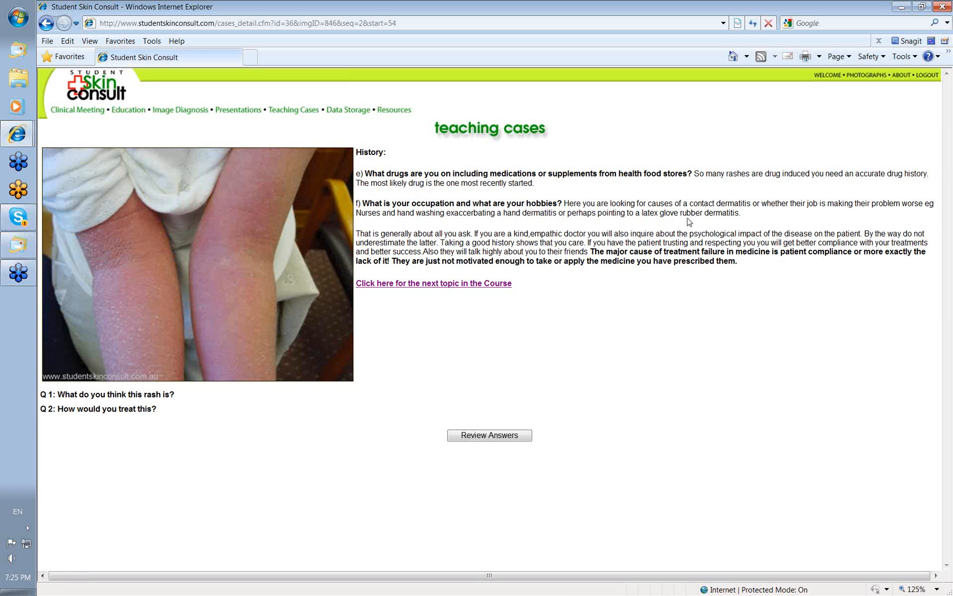
pyautogui.moveTo(558, 329)
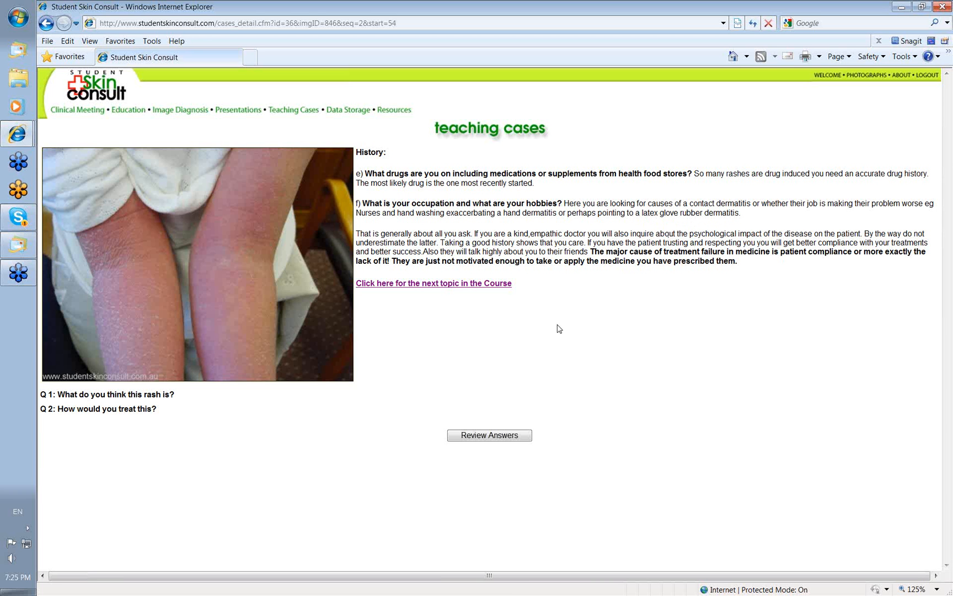
pyautogui.moveTo(545, 320)
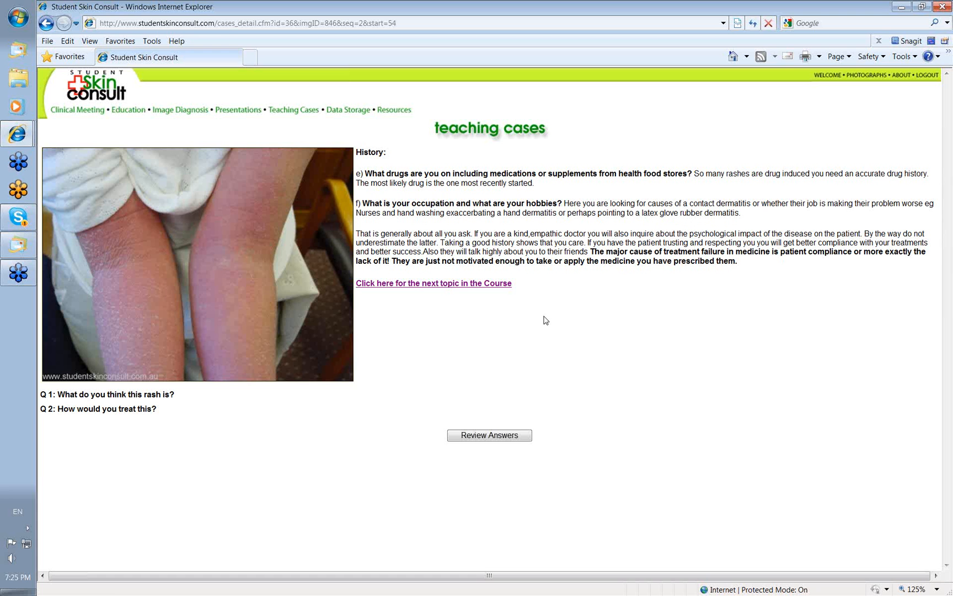
pyautogui.moveTo(504, 282)
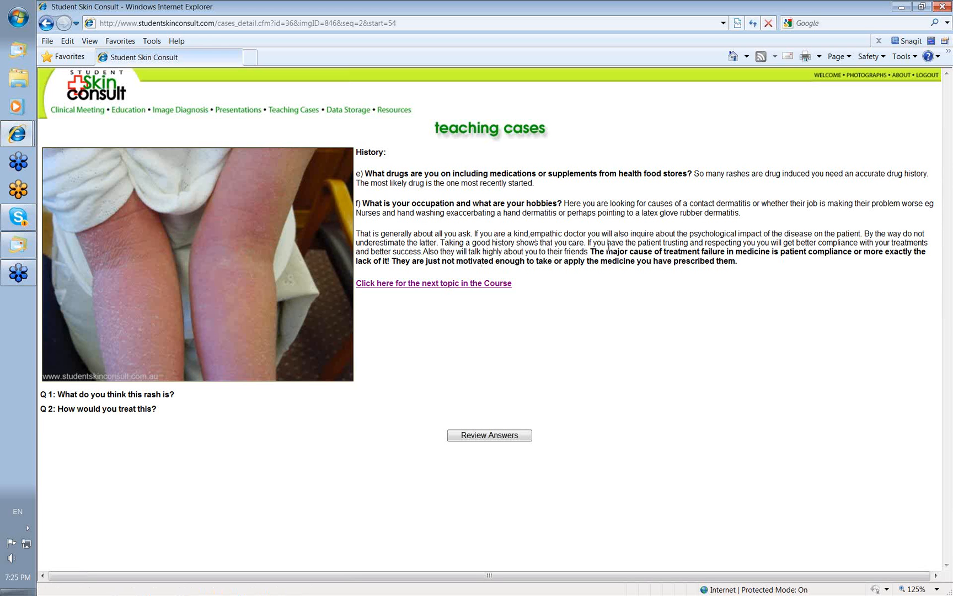
pyautogui.moveTo(578, 316)
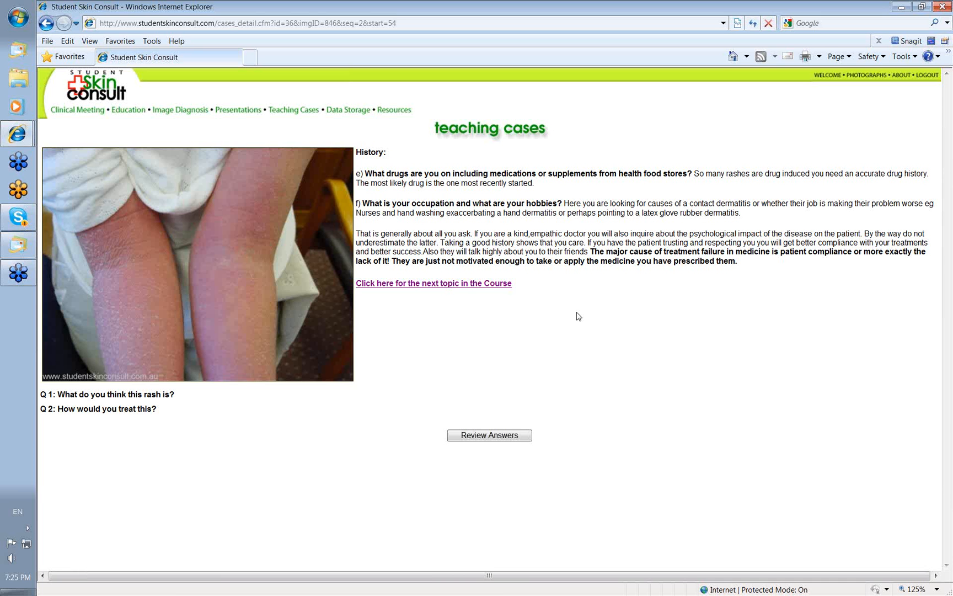
pyautogui.moveTo(862, 277)
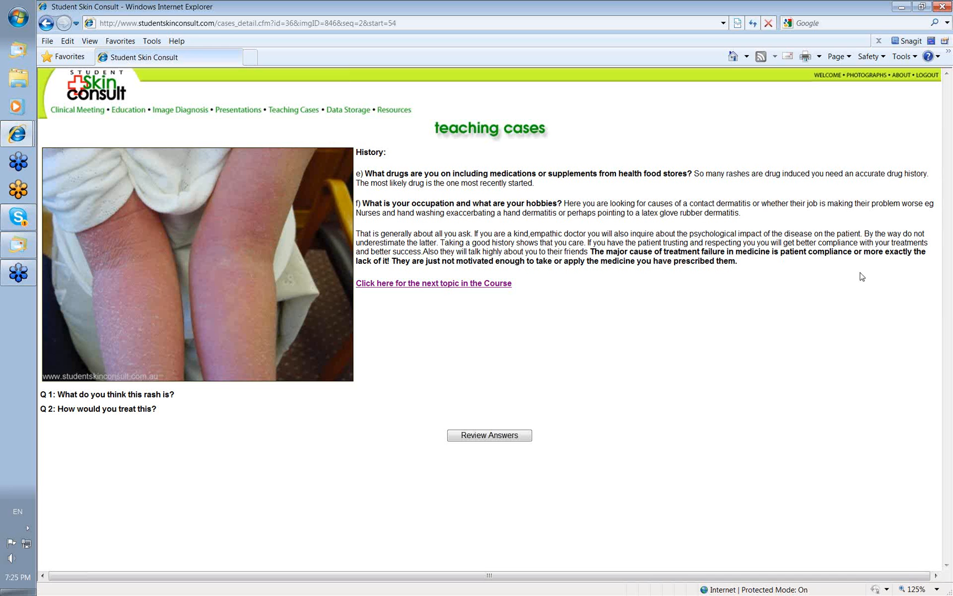
pyautogui.moveTo(627, 301)
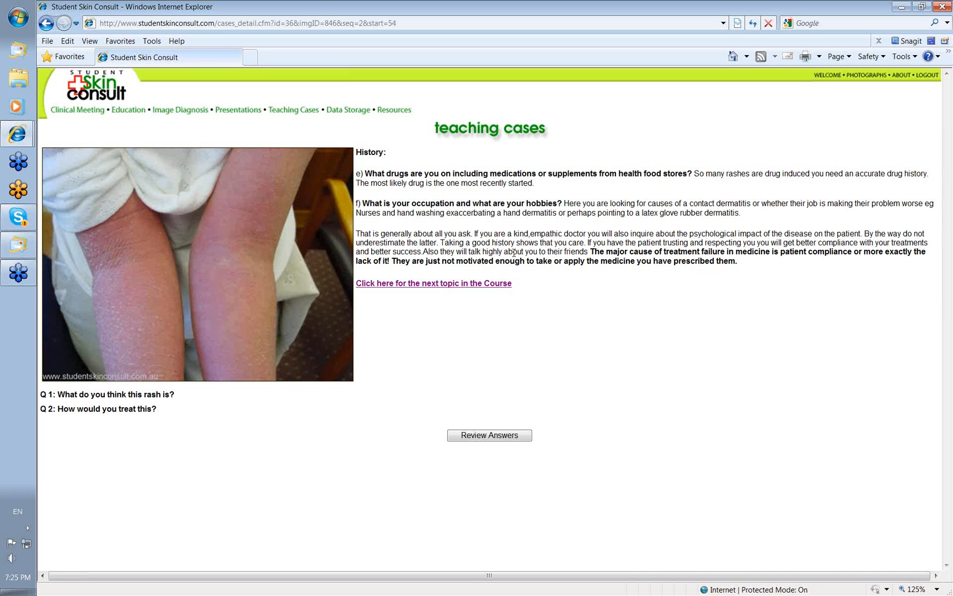
pyautogui.moveTo(564, 360)
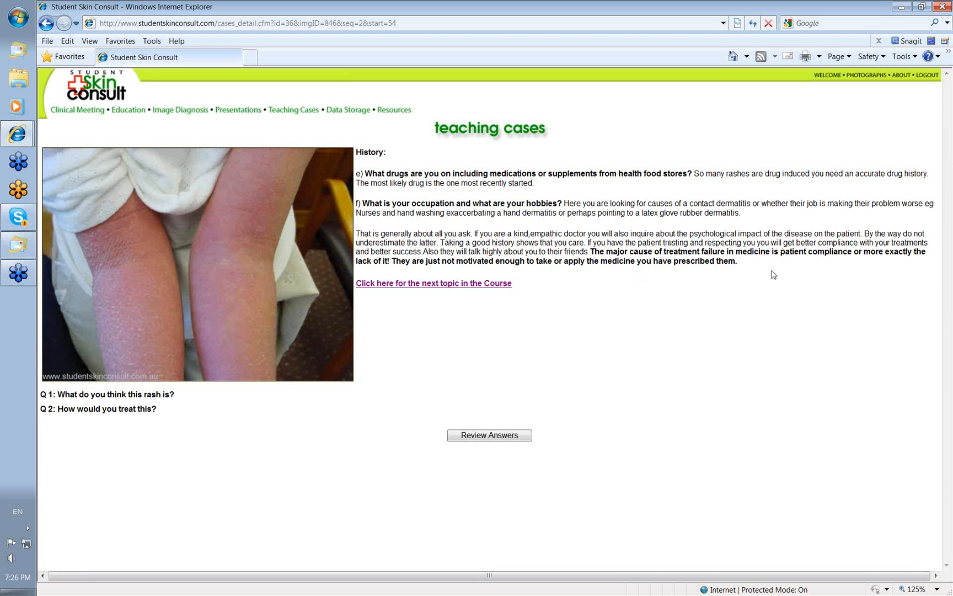
pyautogui.moveTo(726, 307)
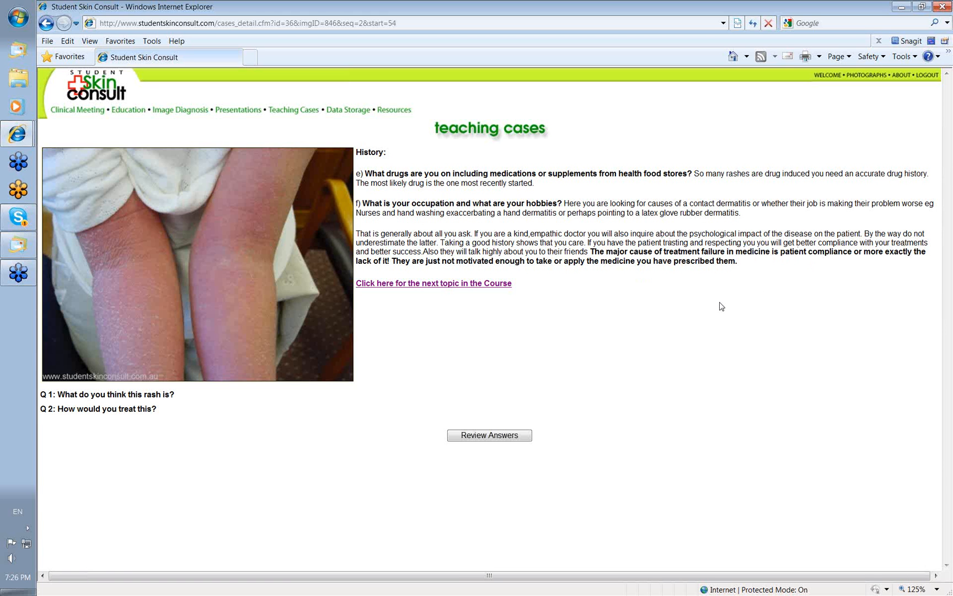
pyautogui.moveTo(429, 271)
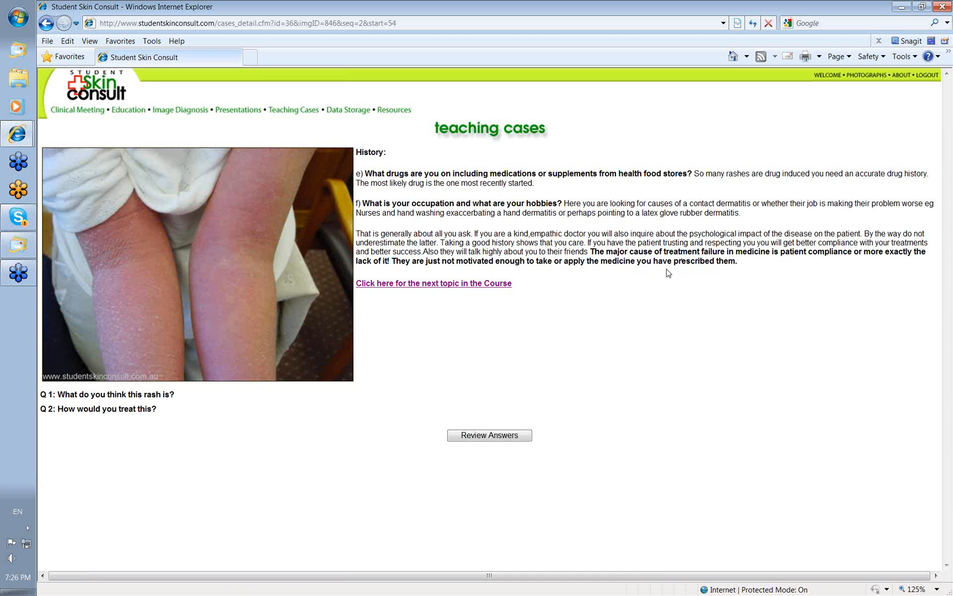
pyautogui.moveTo(652, 364)
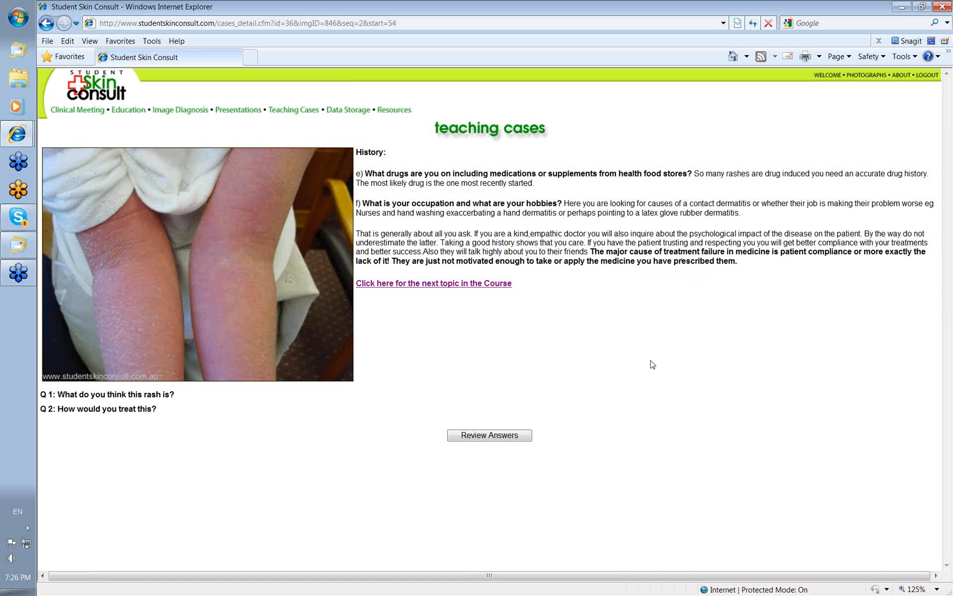
pyautogui.moveTo(713, 358)
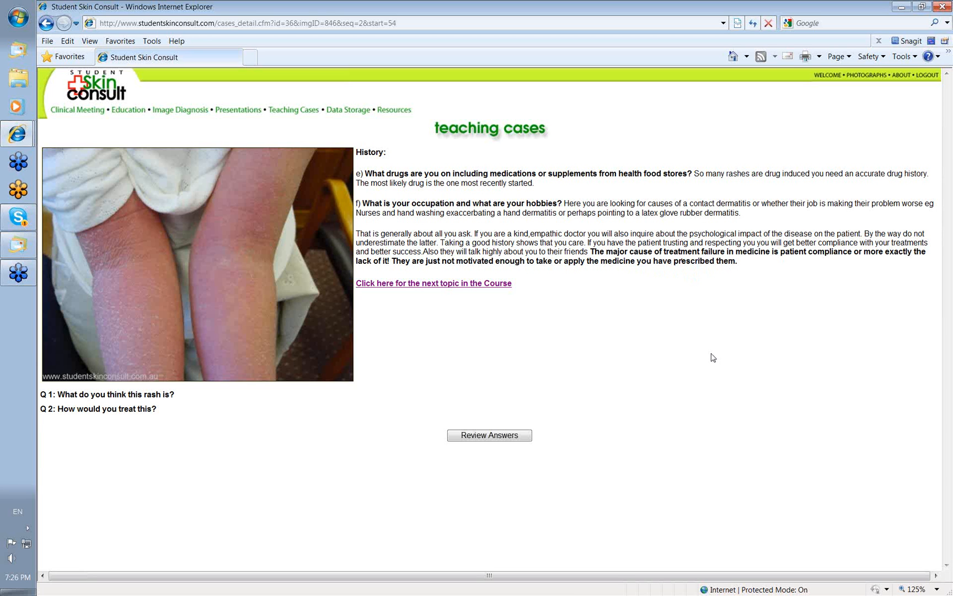
pyautogui.moveTo(662, 351)
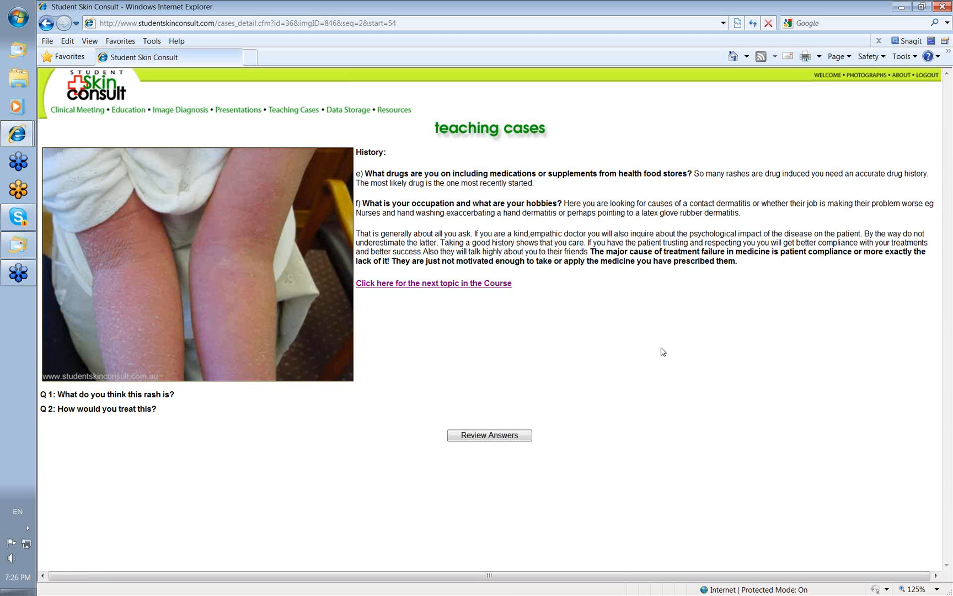
pyautogui.moveTo(679, 313)
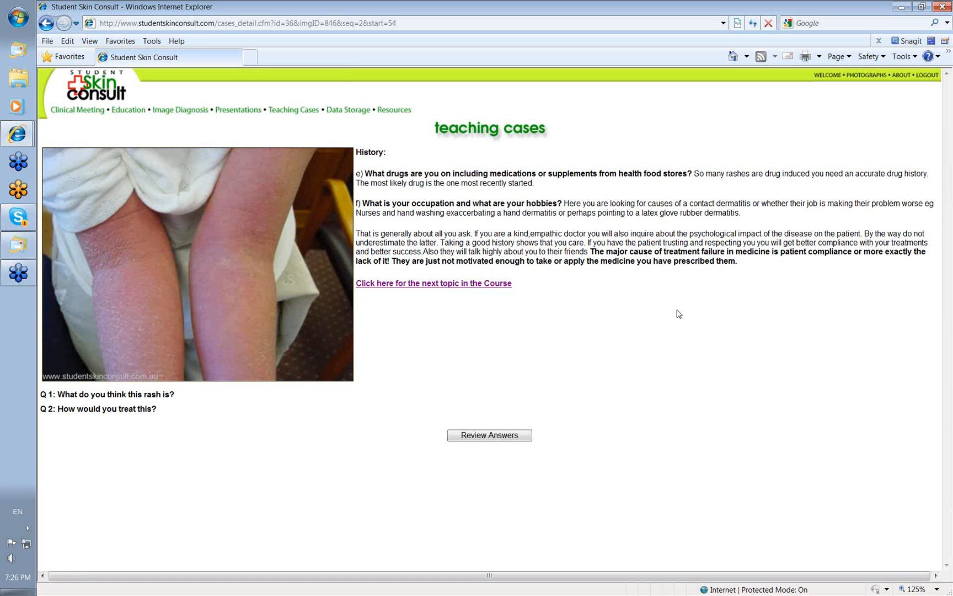
pyautogui.moveTo(694, 288)
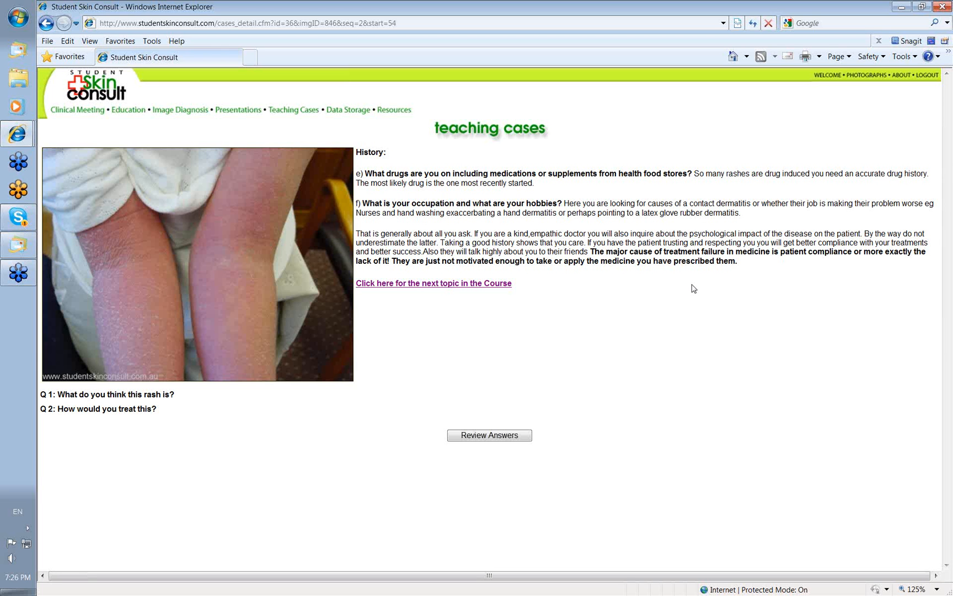
pyautogui.moveTo(394, 415)
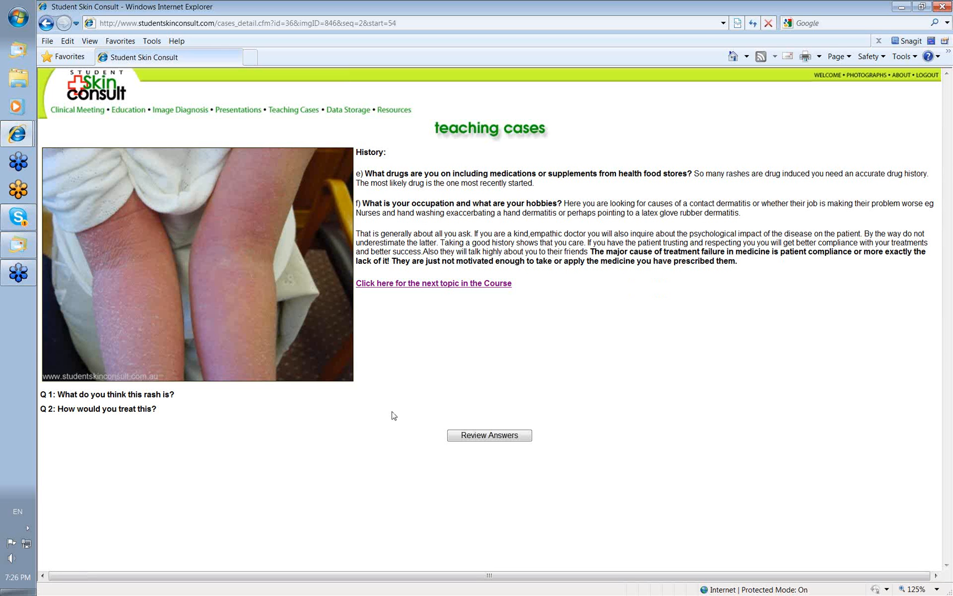
pyautogui.moveTo(267, 305)
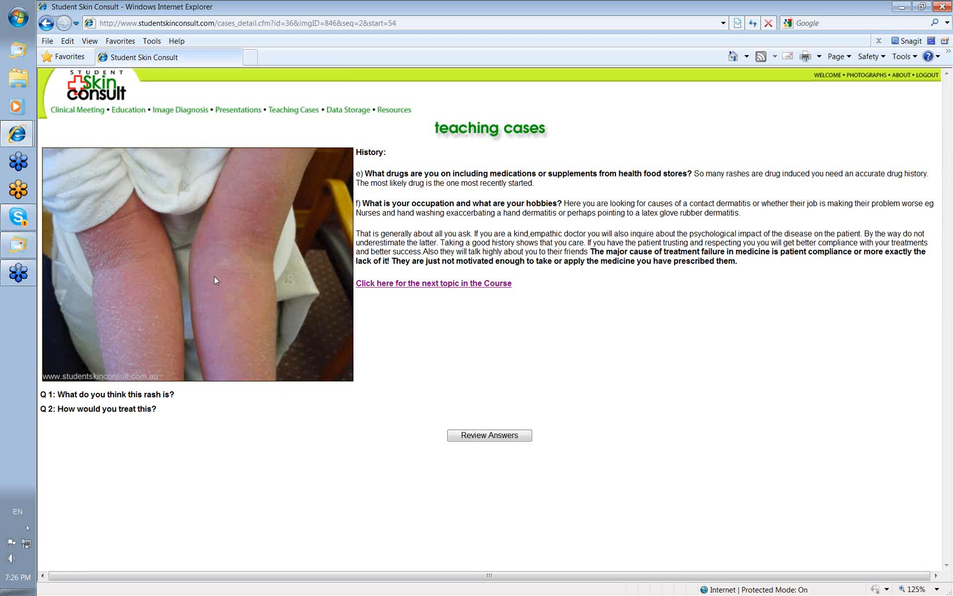
pyautogui.moveTo(255, 211)
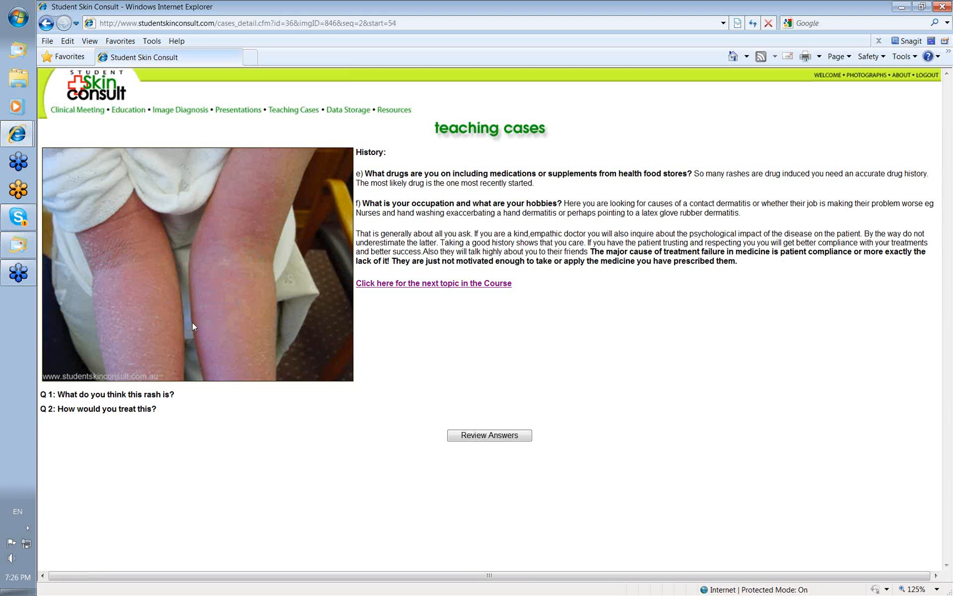
pyautogui.moveTo(208, 238)
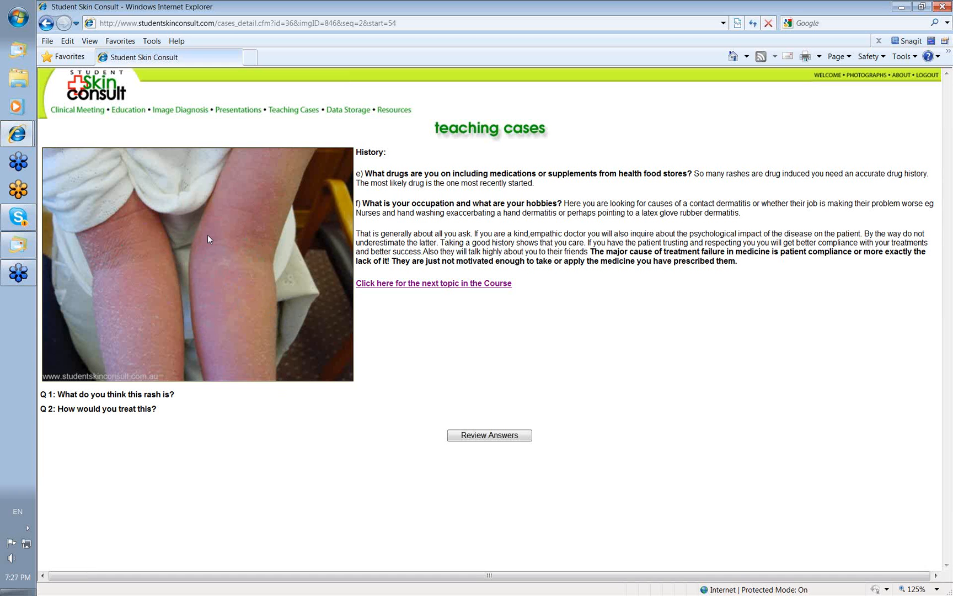
pyautogui.moveTo(357, 451)
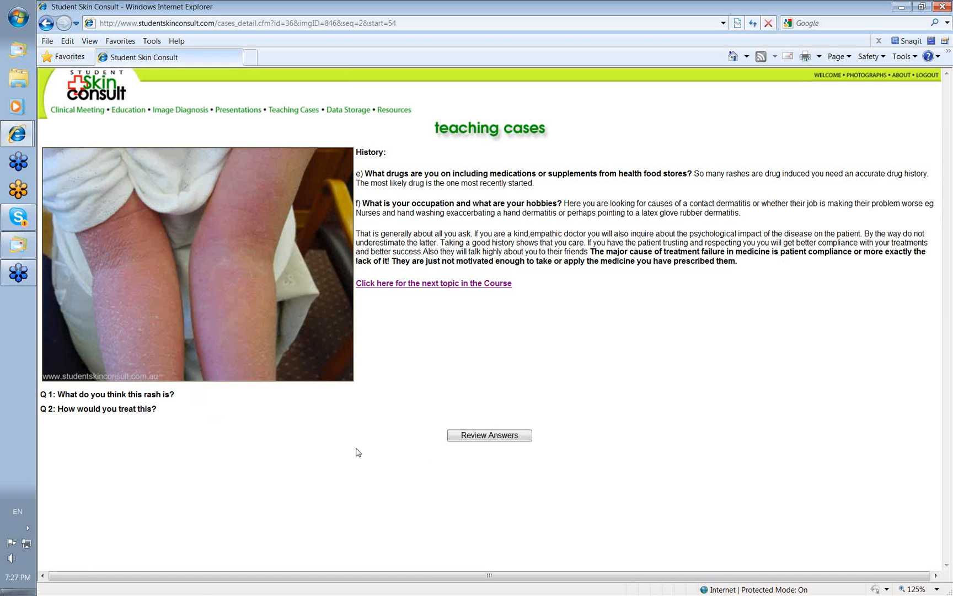
pyautogui.click(490, 436)
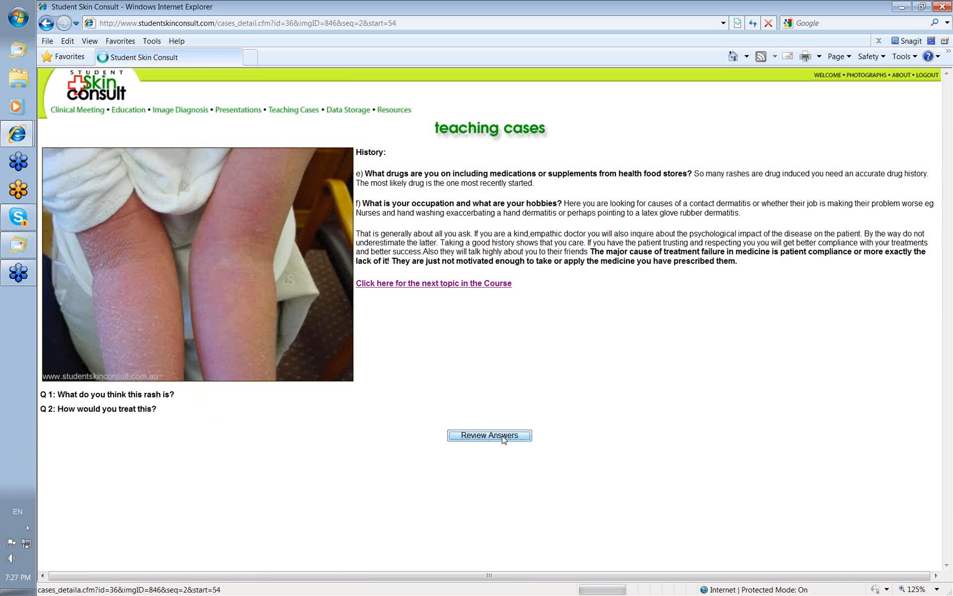
# Reveal the atopic eczema diagnosis with moisturiser, steroid cream and topical antibiotic treatment
pyautogui.click(489, 435)
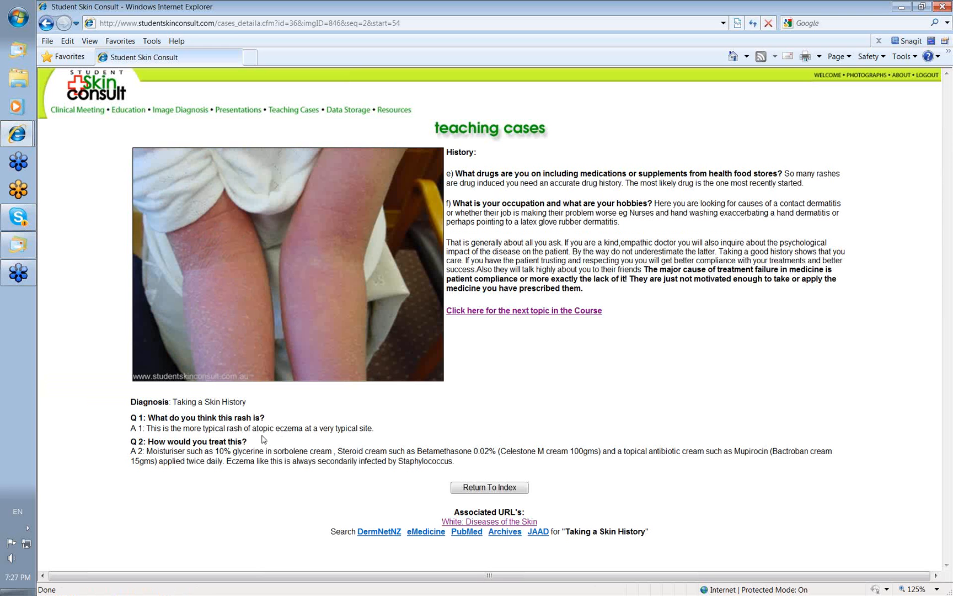
pyautogui.moveTo(238, 261)
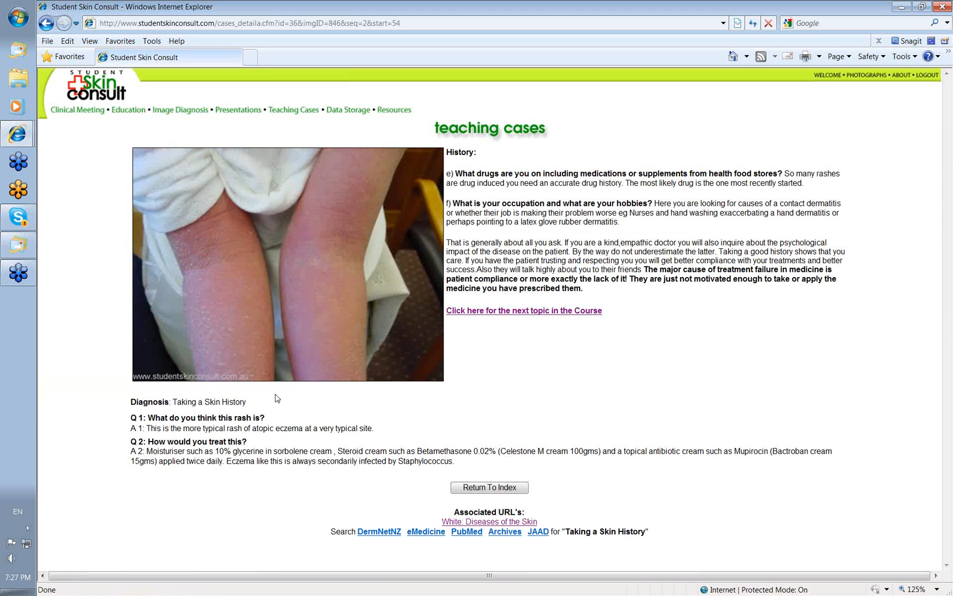
pyautogui.moveTo(332, 409)
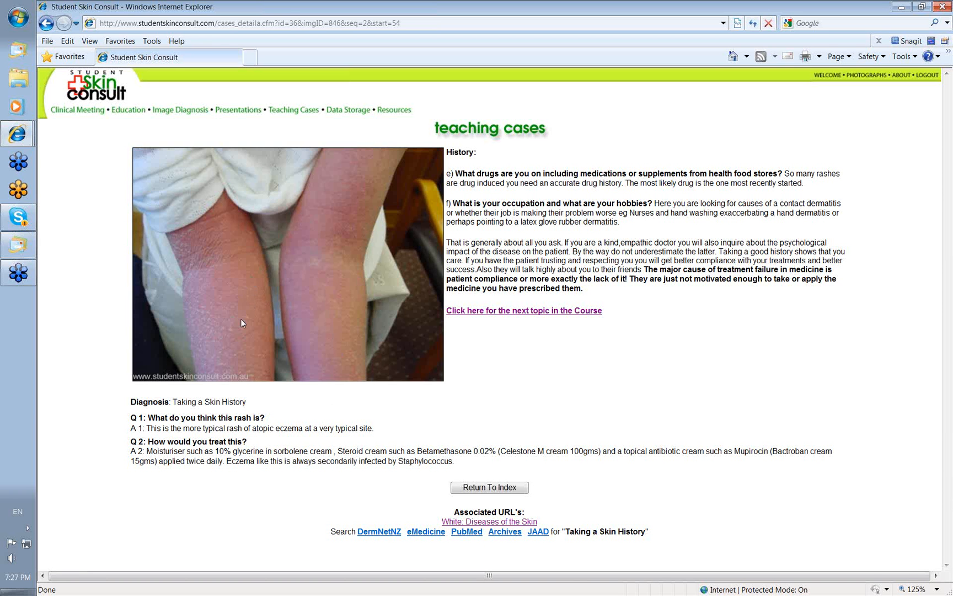
pyautogui.moveTo(314, 237)
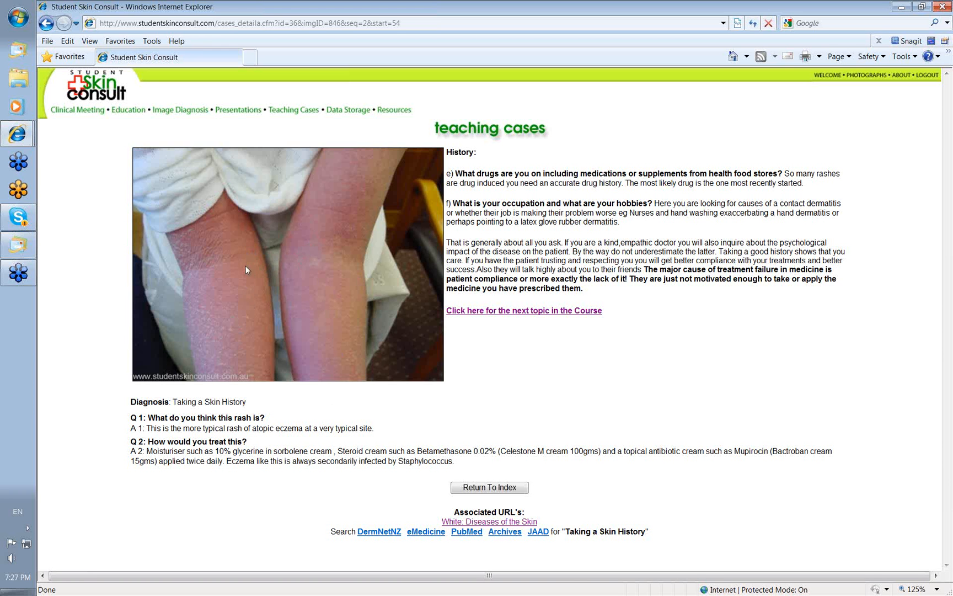
pyautogui.moveTo(237, 286)
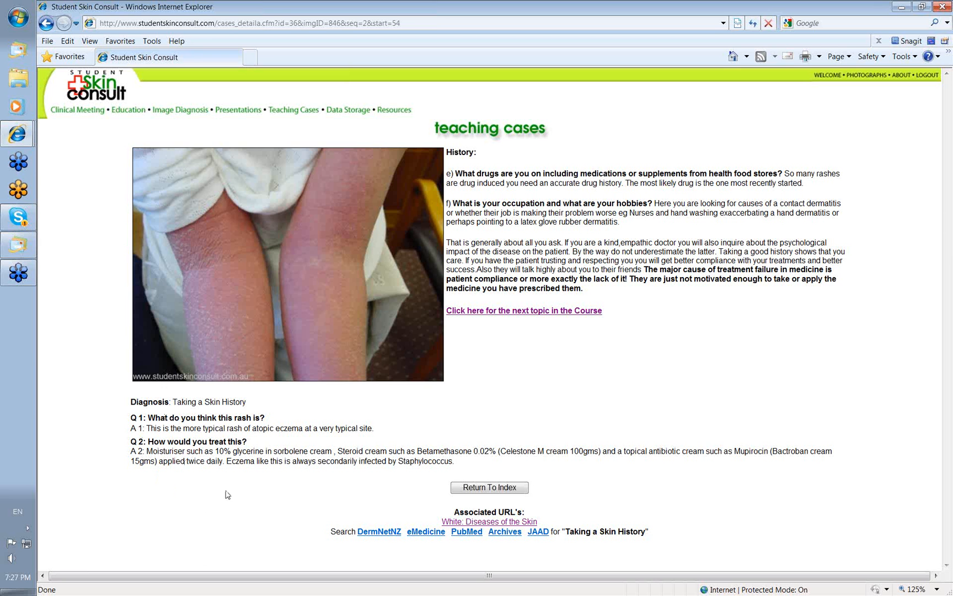
pyautogui.moveTo(227, 553)
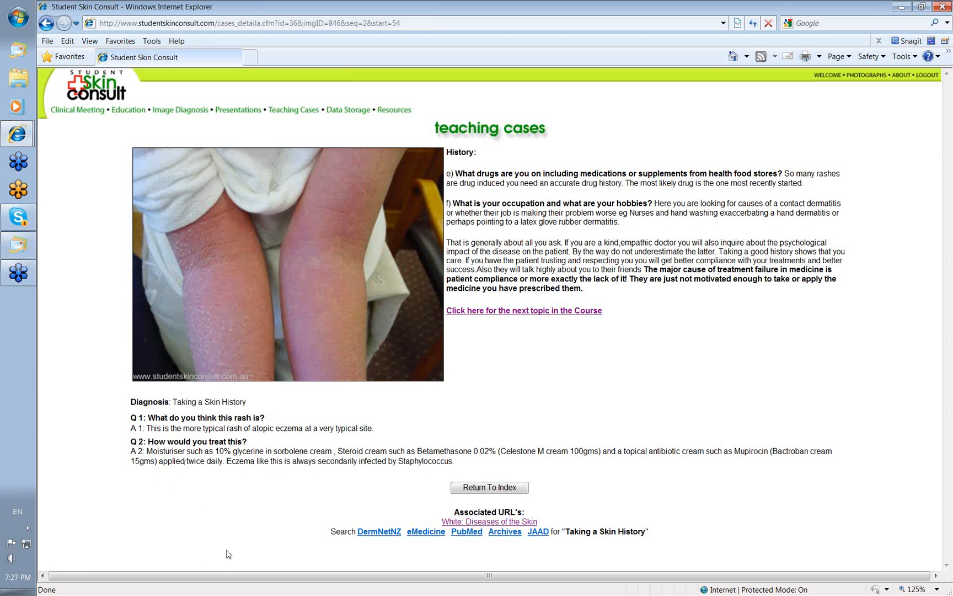
pyautogui.moveTo(305, 476)
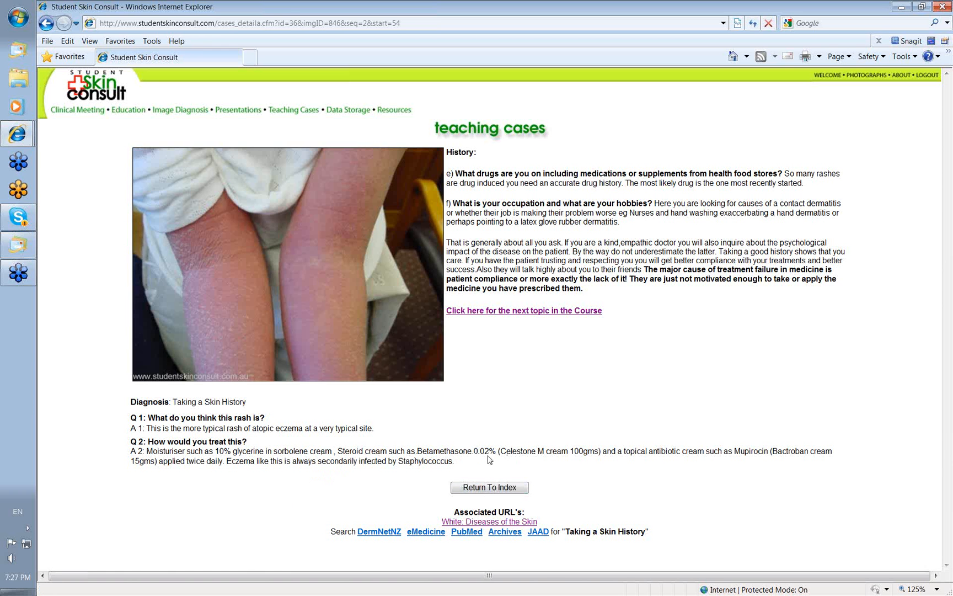
pyautogui.moveTo(486, 465)
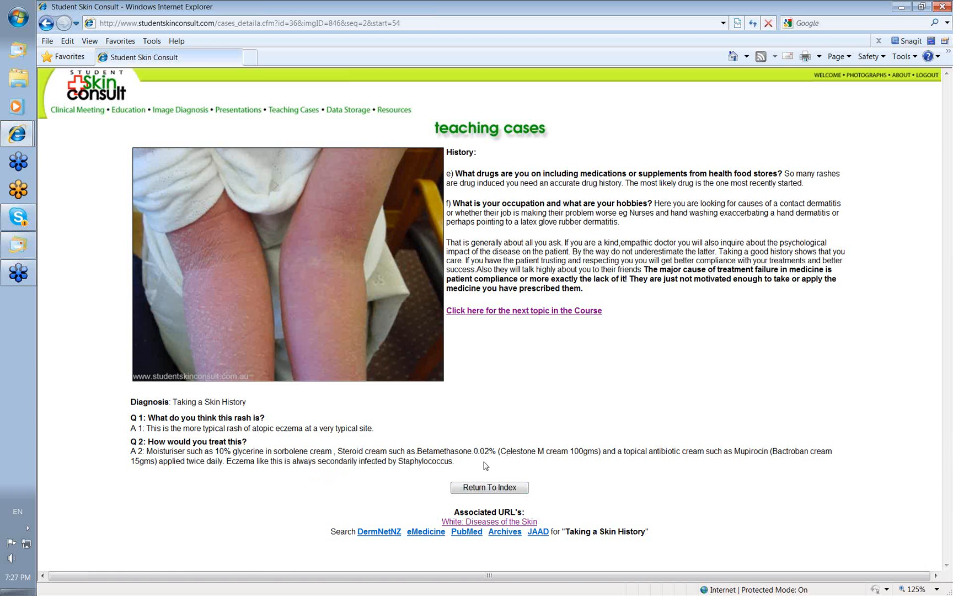
pyautogui.moveTo(426, 398)
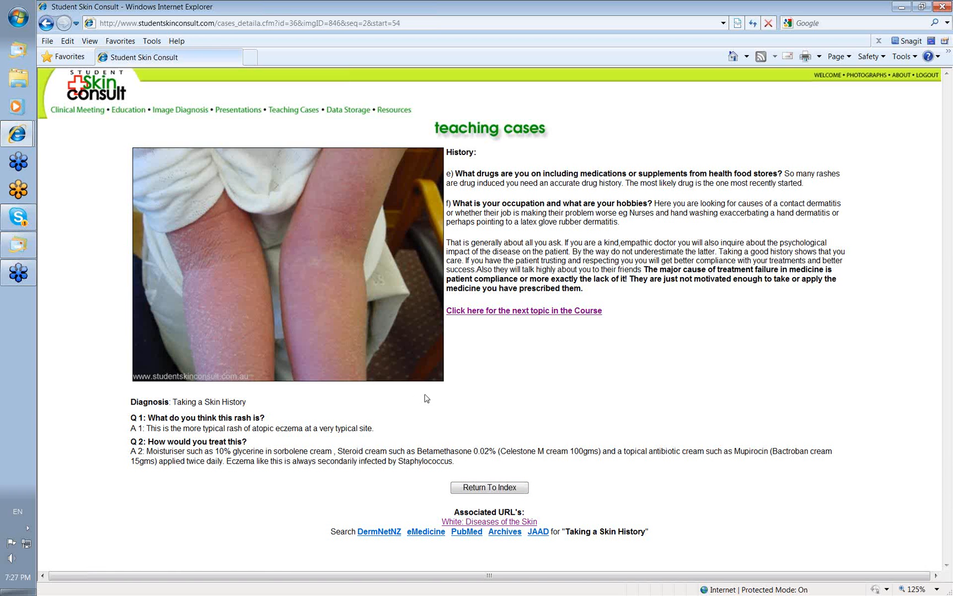
pyautogui.moveTo(791, 470)
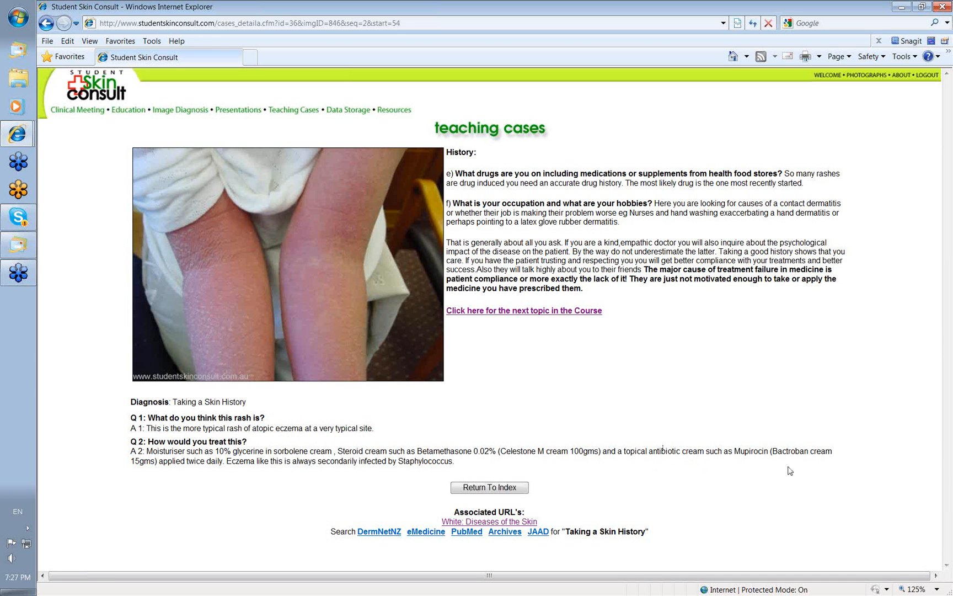
pyautogui.moveTo(267, 301)
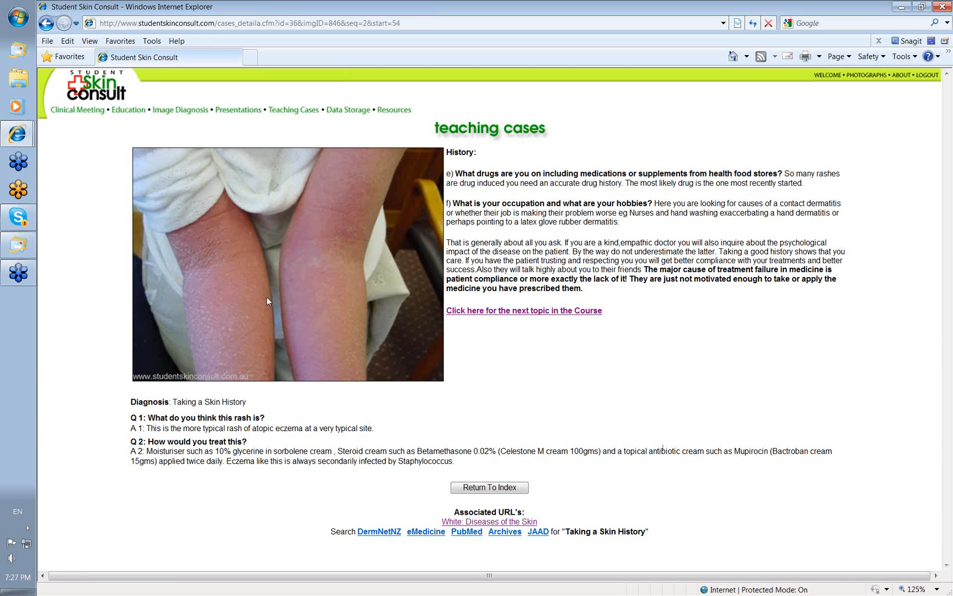
pyautogui.moveTo(321, 337)
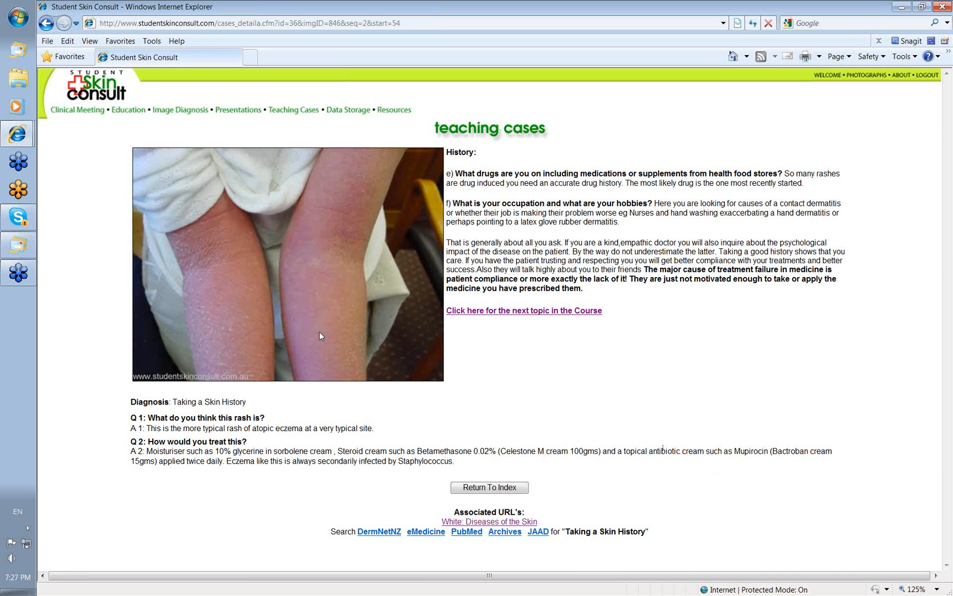
pyautogui.moveTo(437, 413)
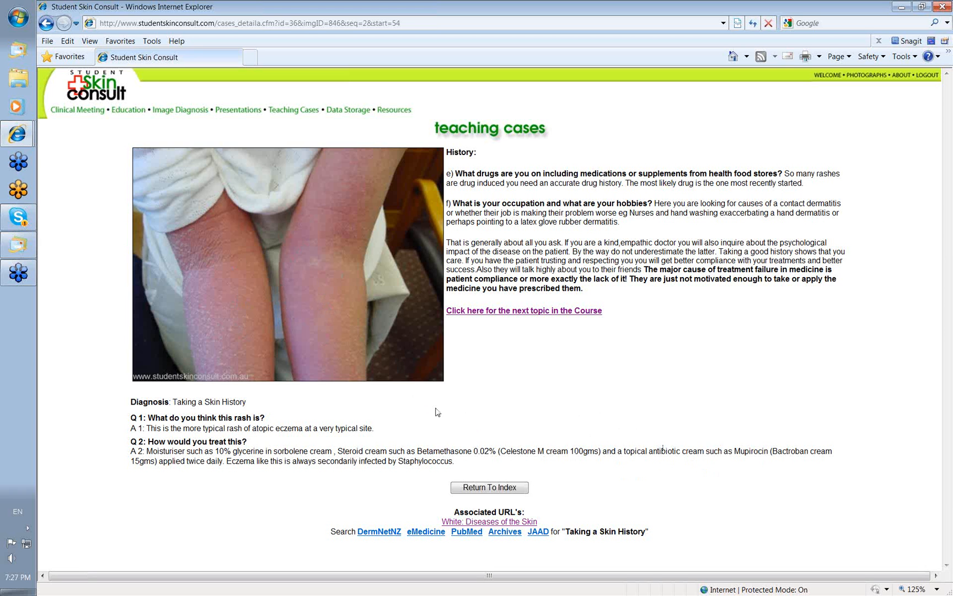
pyautogui.moveTo(321, 210)
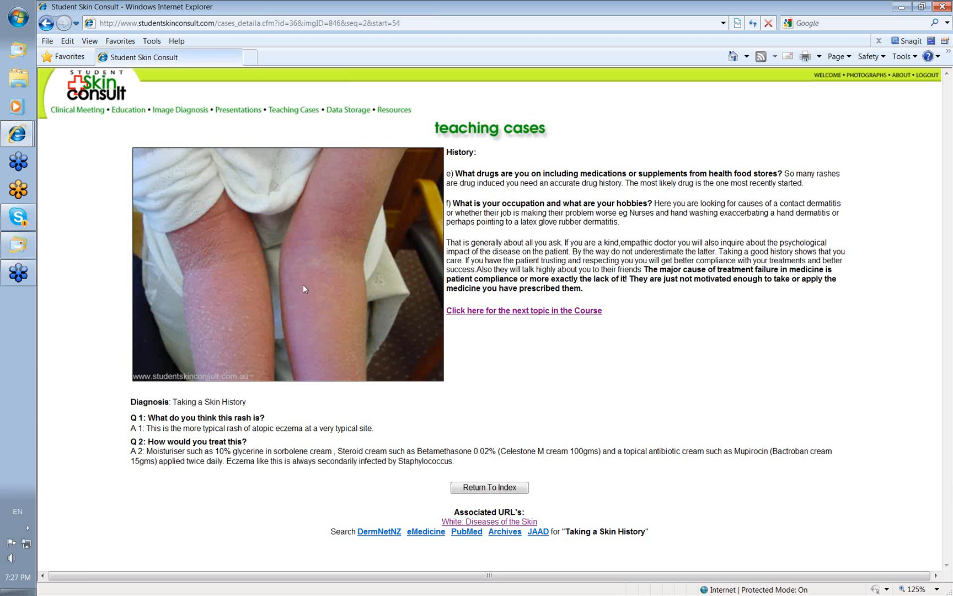
pyautogui.moveTo(349, 404)
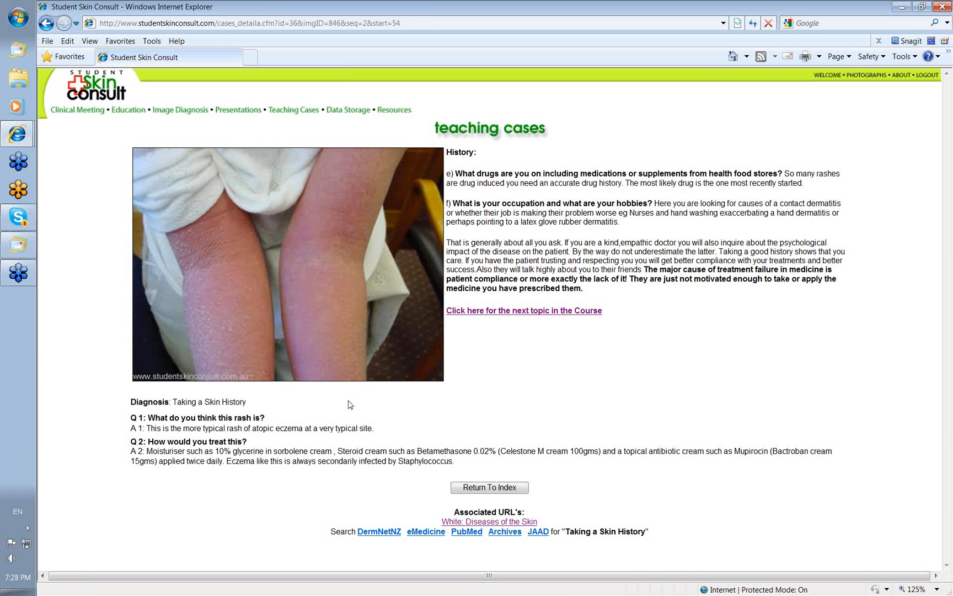
pyautogui.moveTo(578, 473)
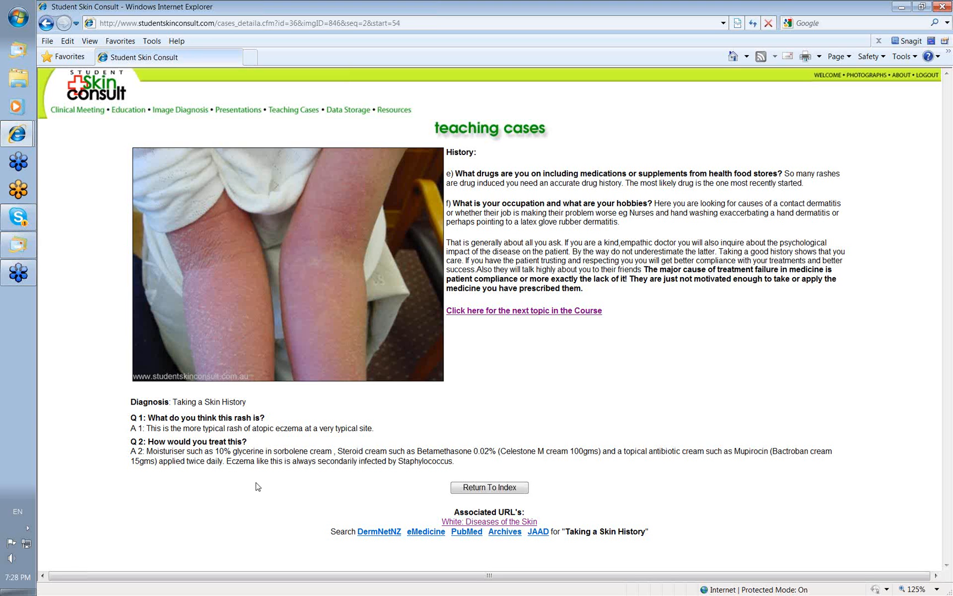
pyautogui.moveTo(464, 420)
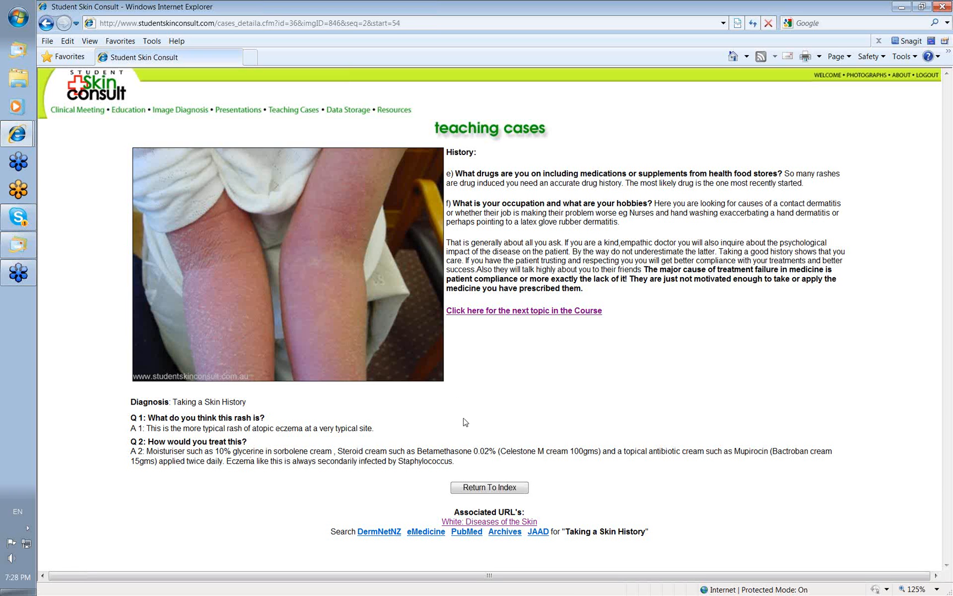
pyautogui.moveTo(536, 391)
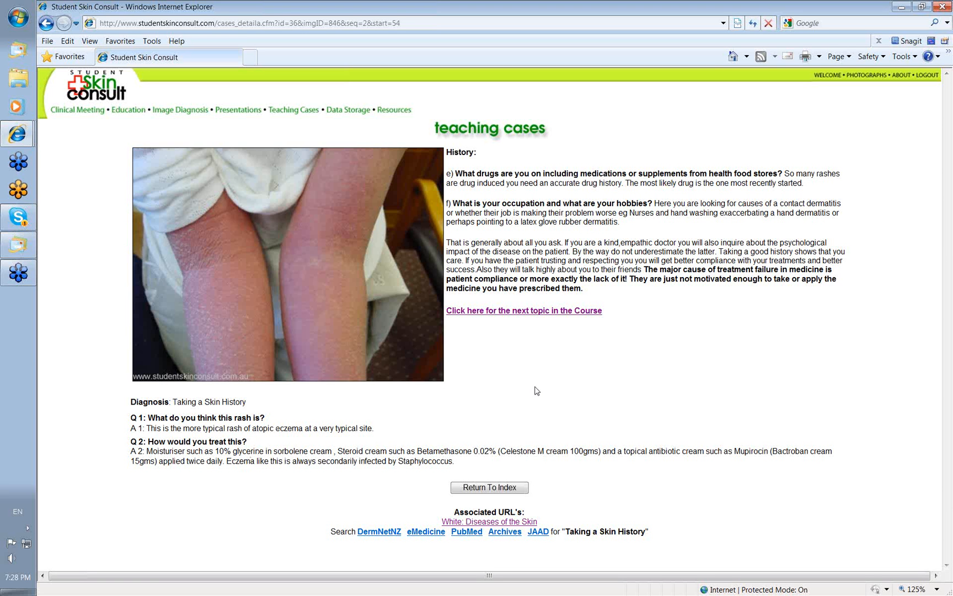
pyautogui.moveTo(570, 373)
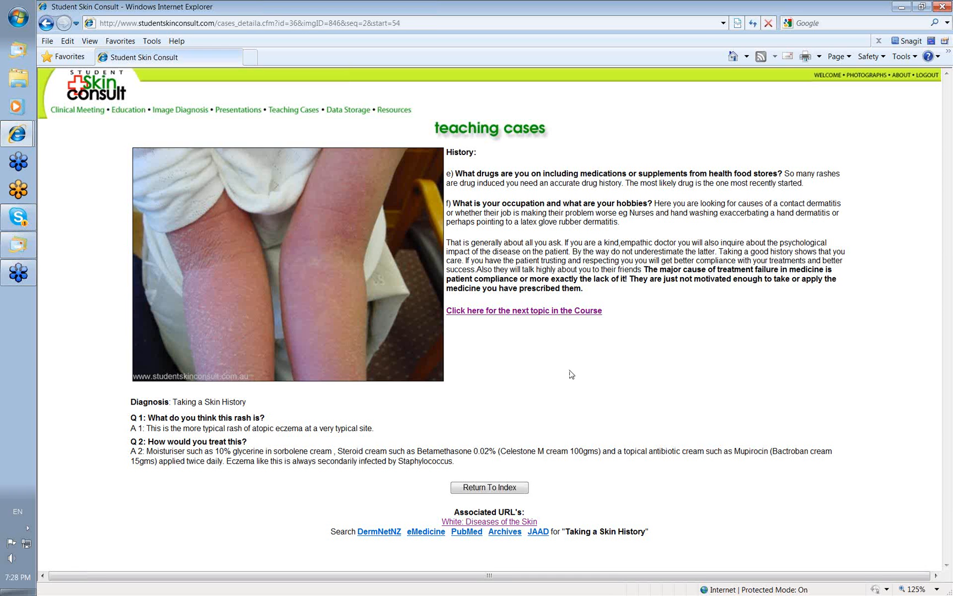
pyautogui.moveTo(660, 355)
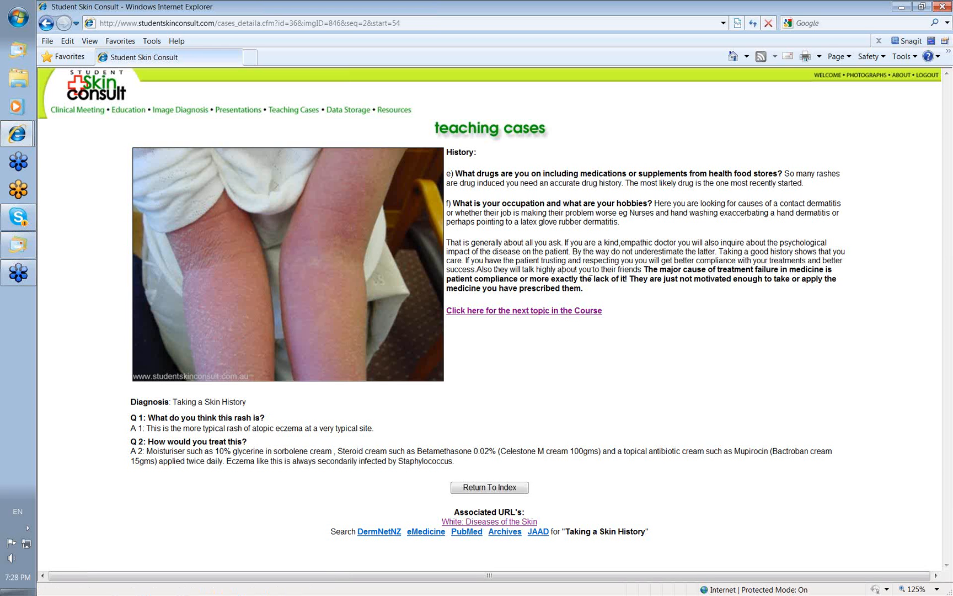
pyautogui.moveTo(657, 357)
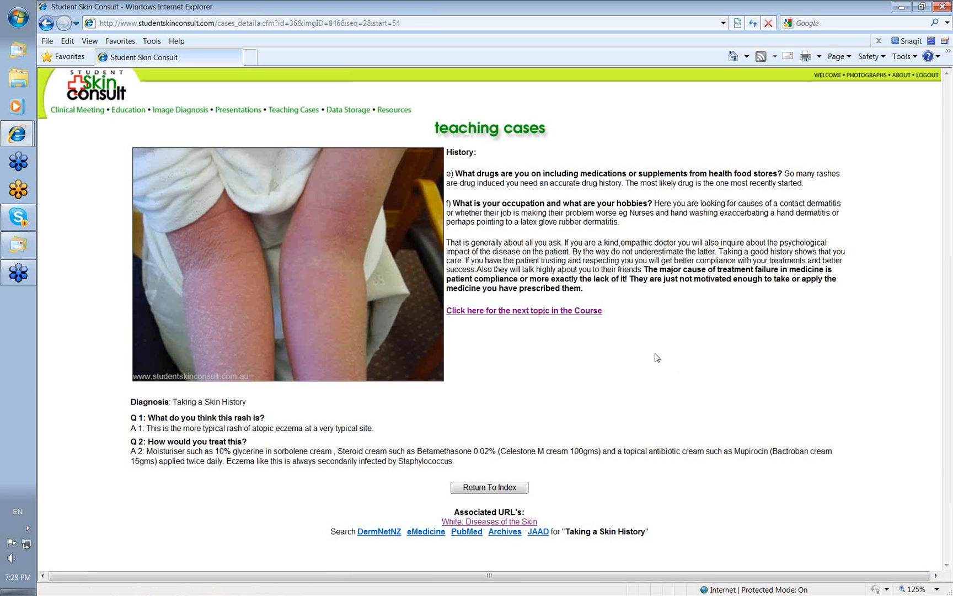